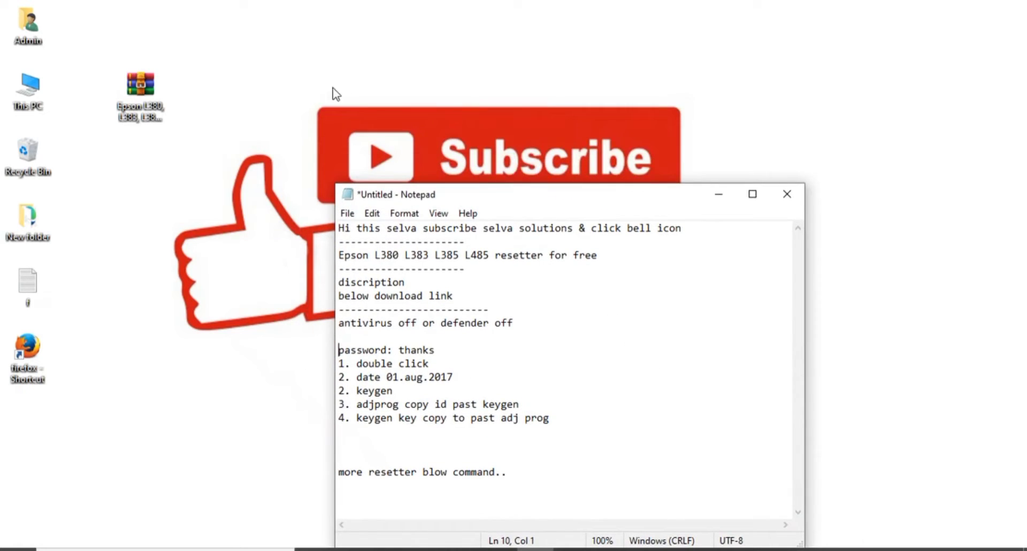
mouse_move(465, 278)
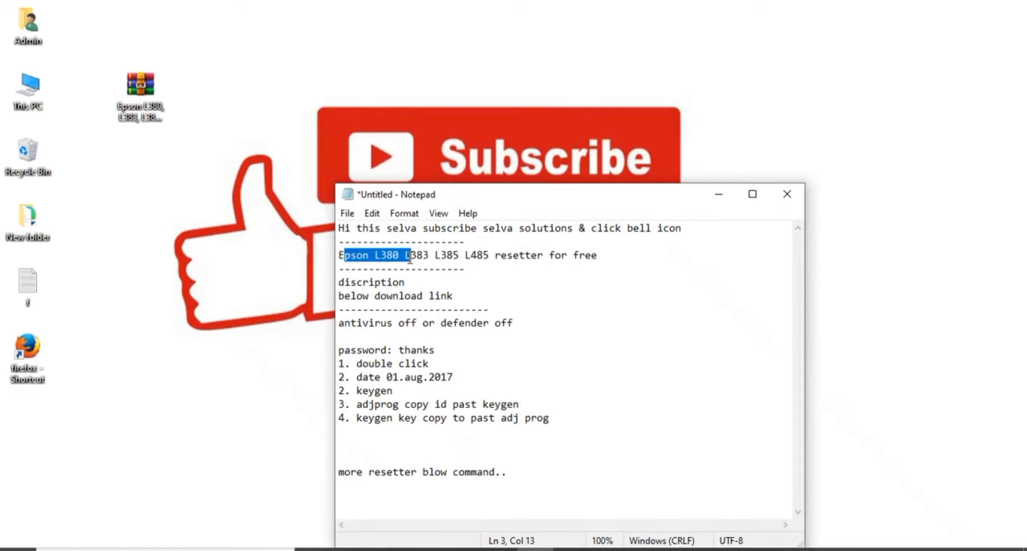
double_click(419, 255)
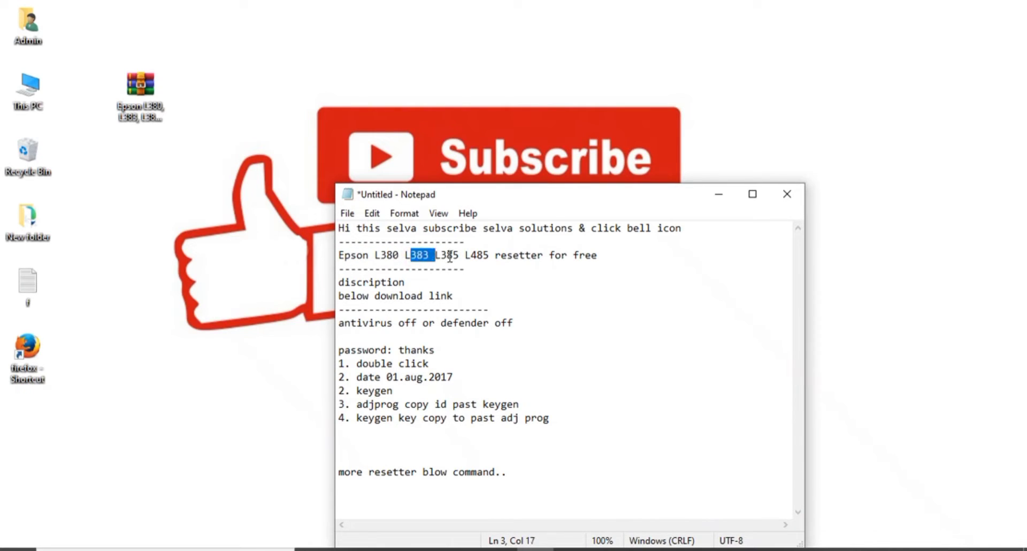
double_click(478, 255)
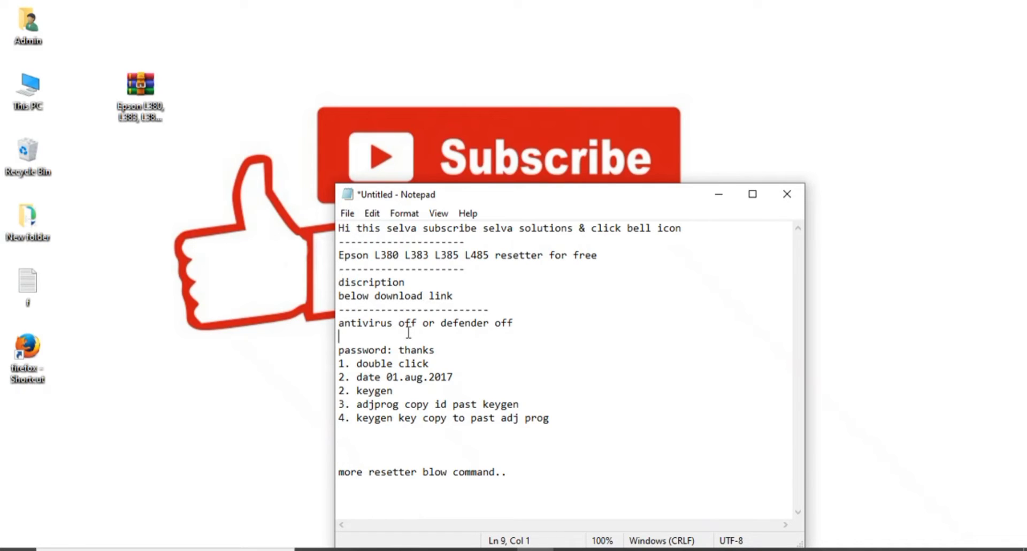
mouse_move(480, 278)
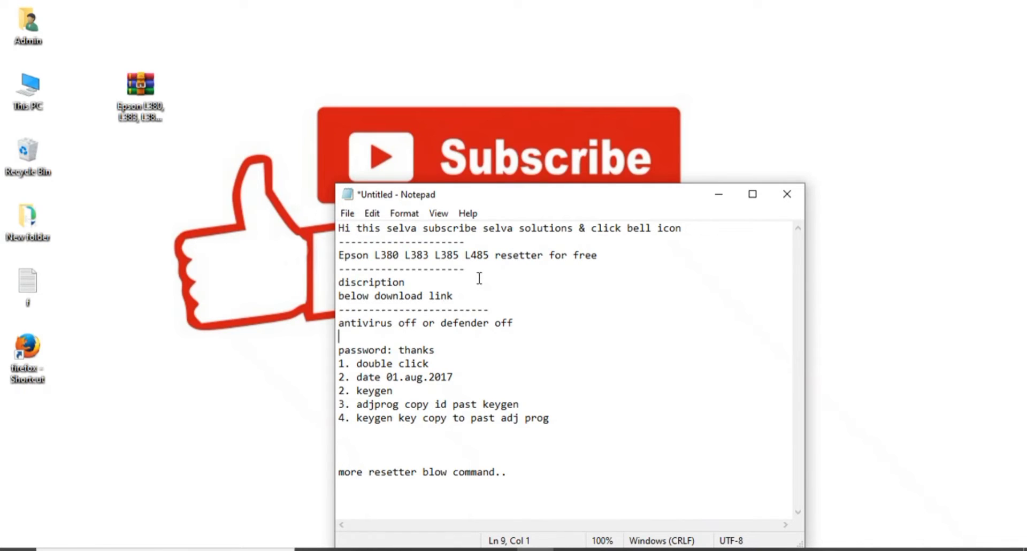
mouse_move(475, 284)
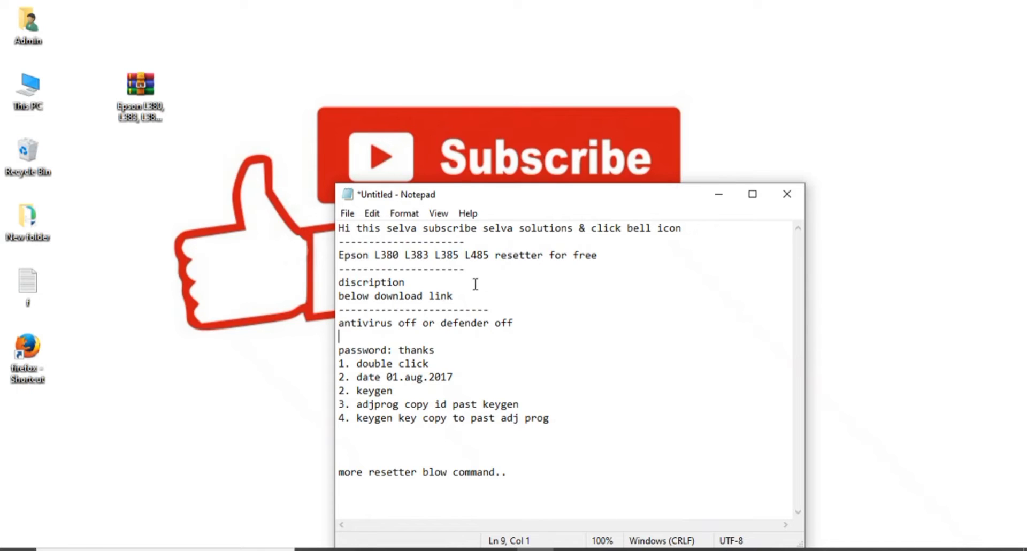
double_click(411, 349)
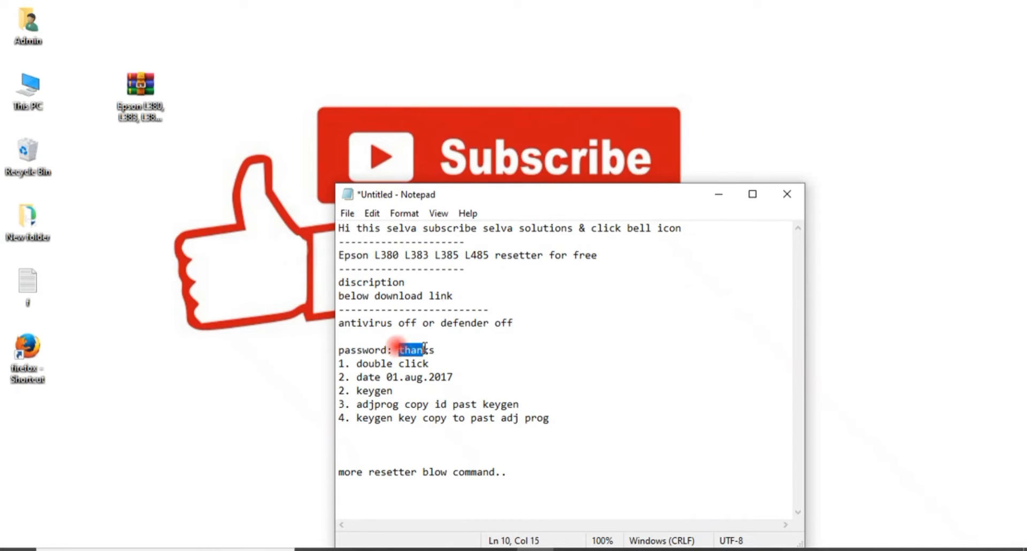
double_click(415, 349)
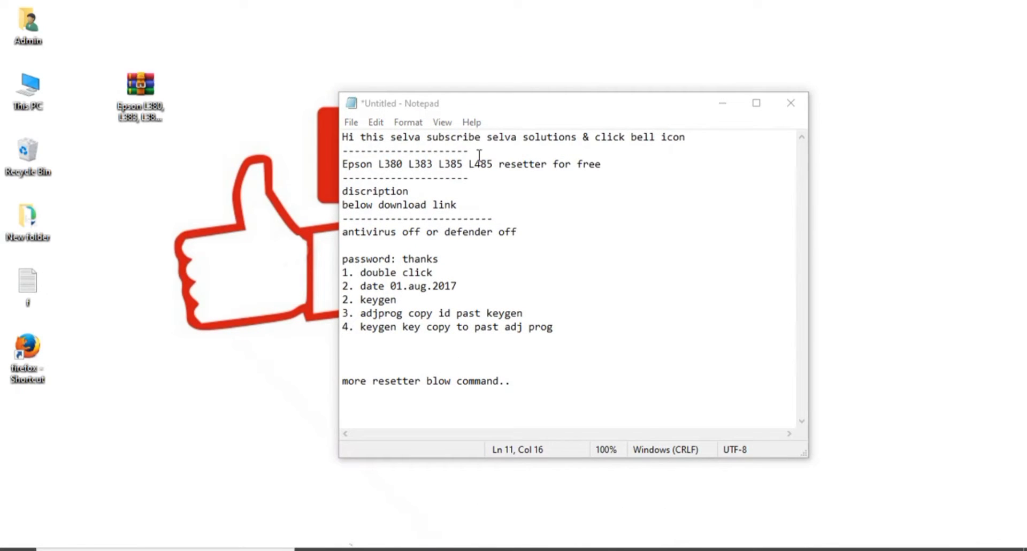
mouse_move(376, 253)
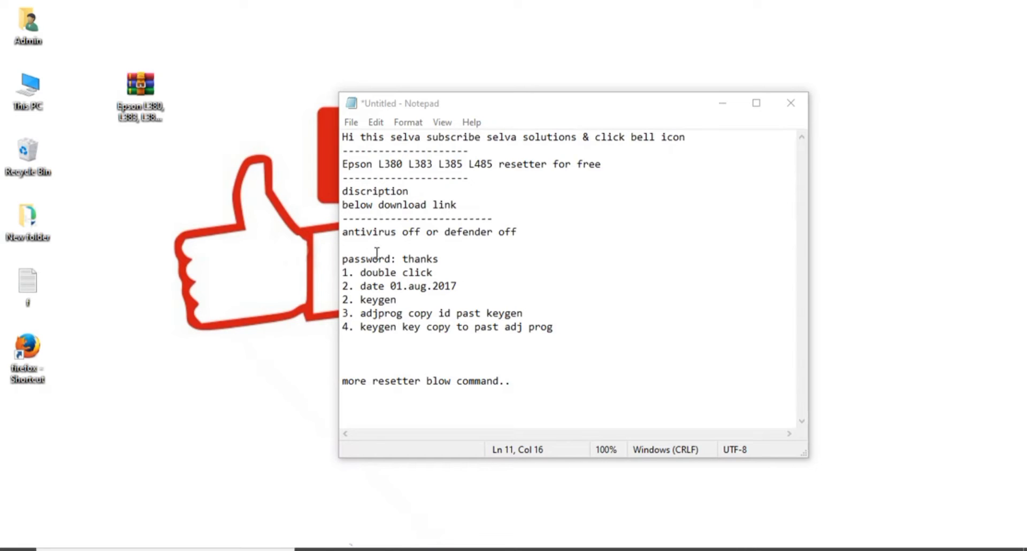
double_click(369, 231)
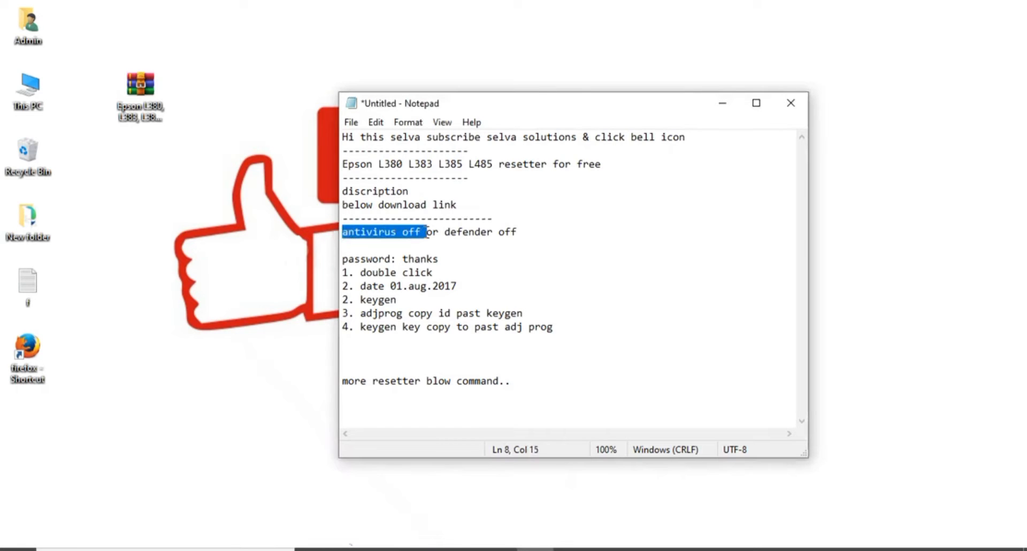
double_click(480, 231)
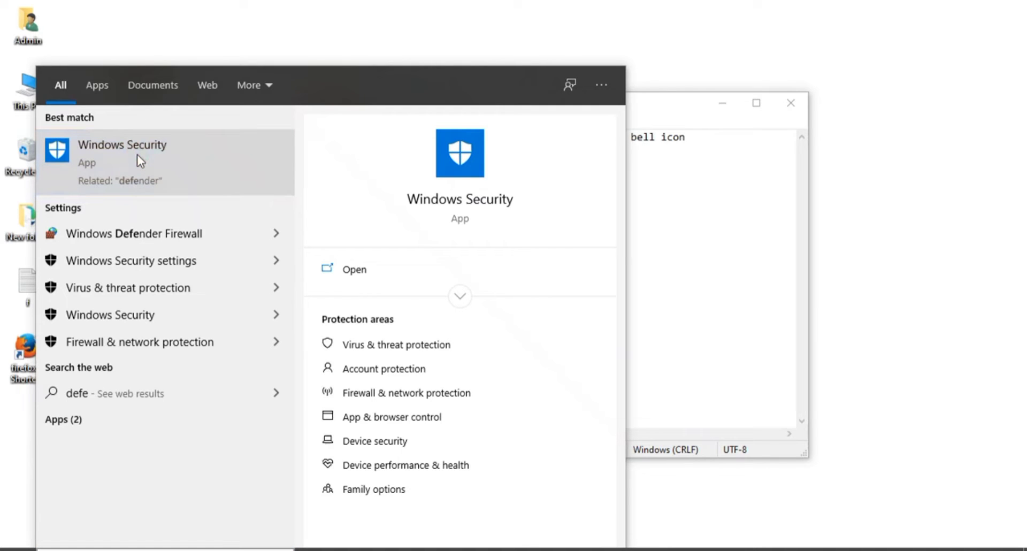
Step: Launch Windows Security and go to Manage settings under Virus & threat protection
left_click(354, 269)
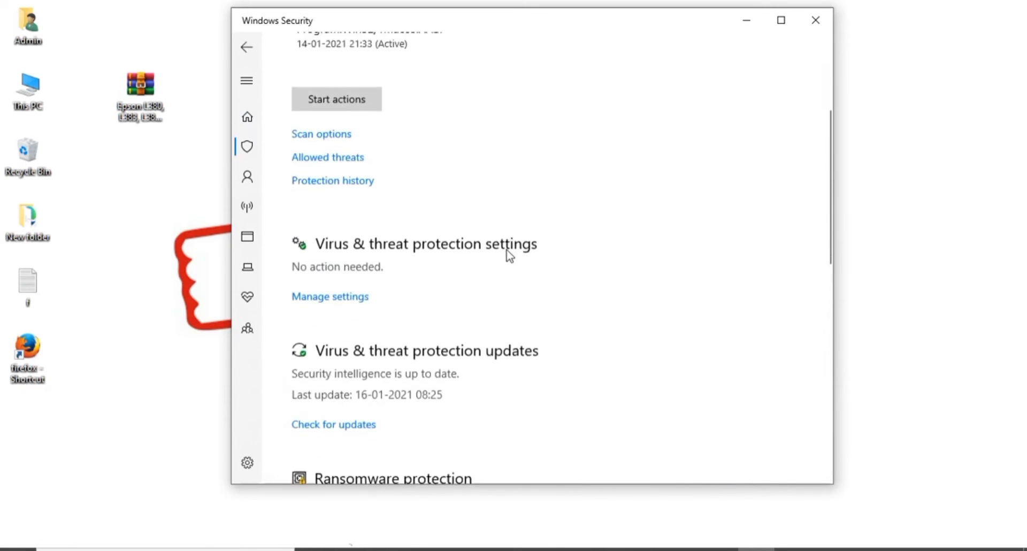
scroll("down", 3)
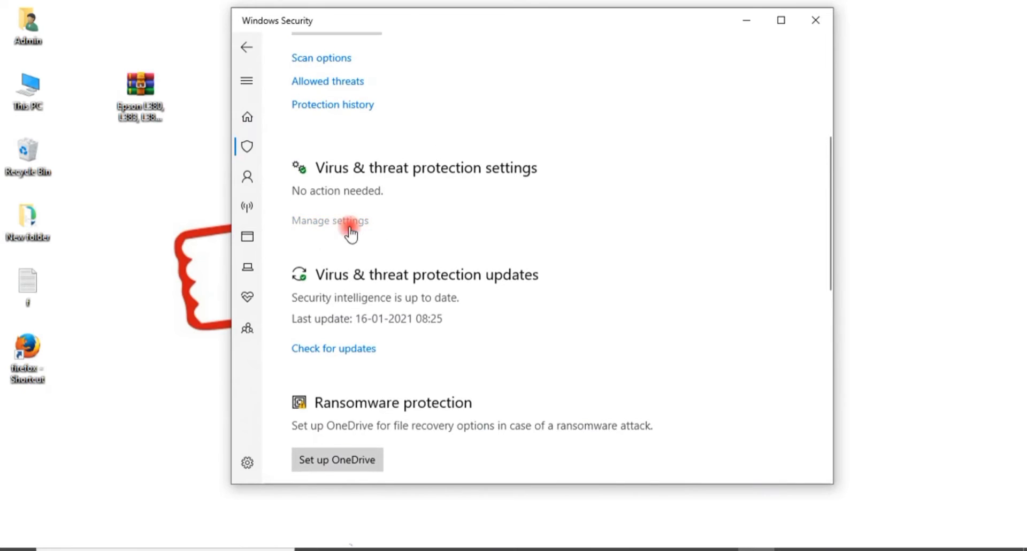
left_click(329, 220)
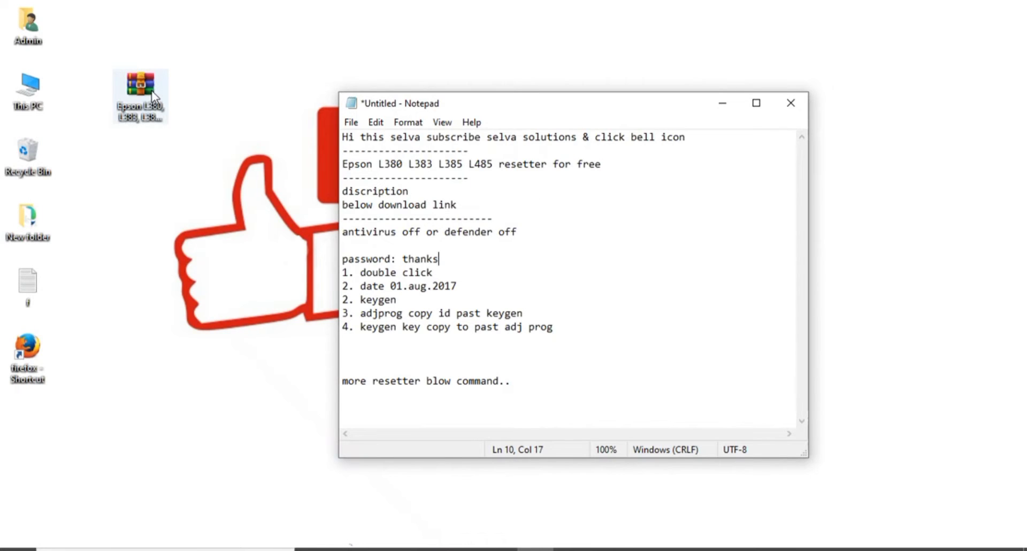
right_click(139, 97)
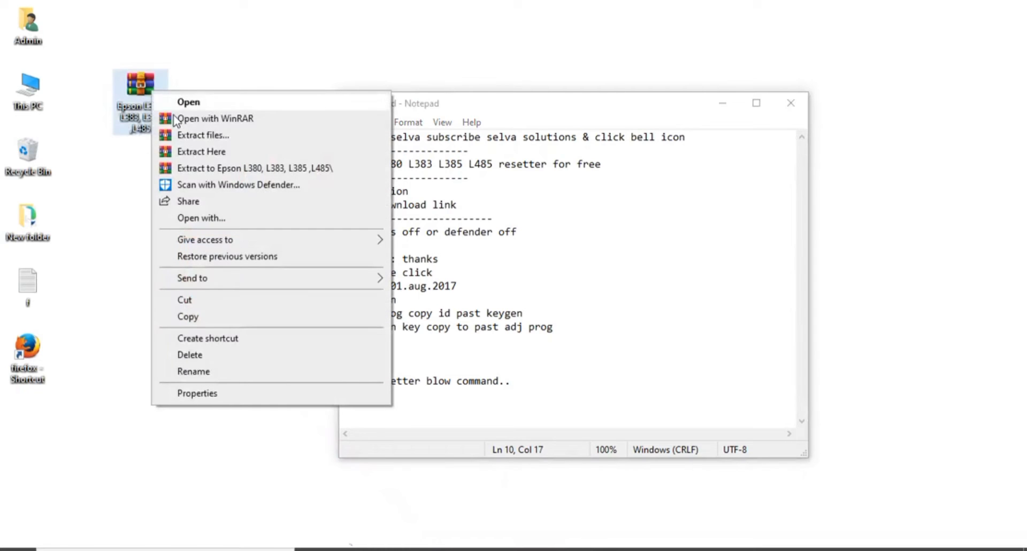
mouse_move(232, 176)
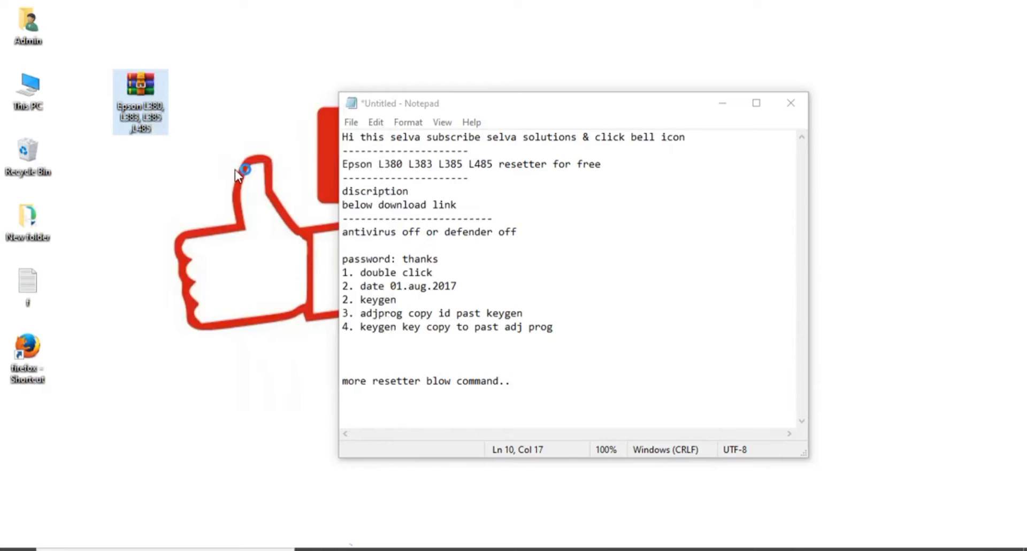
double_click(139, 100)
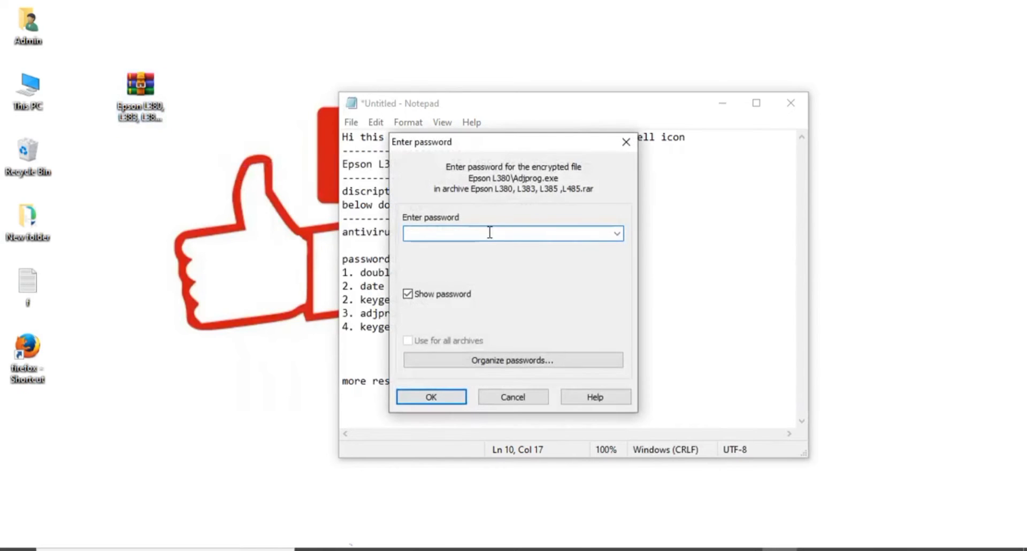
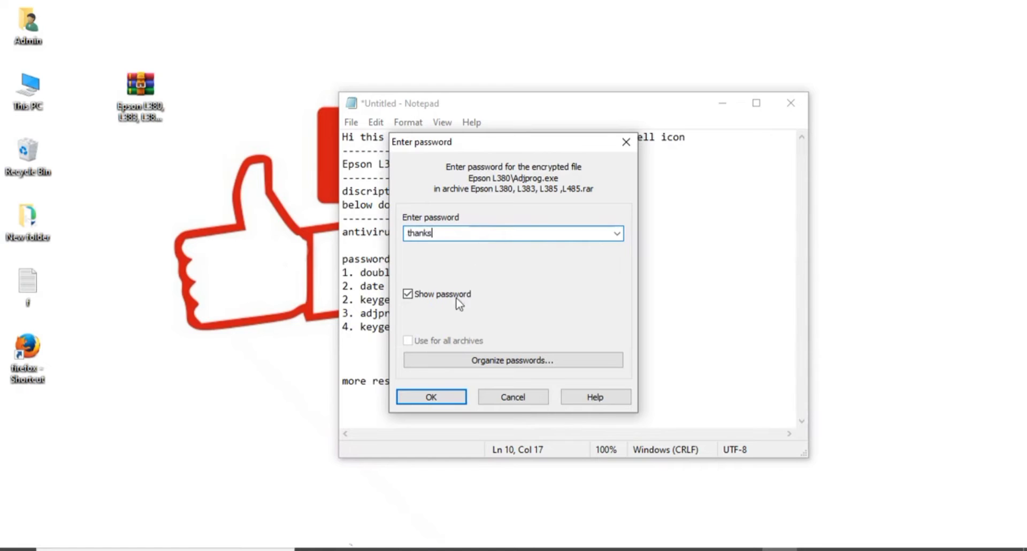
left_click(430, 396)
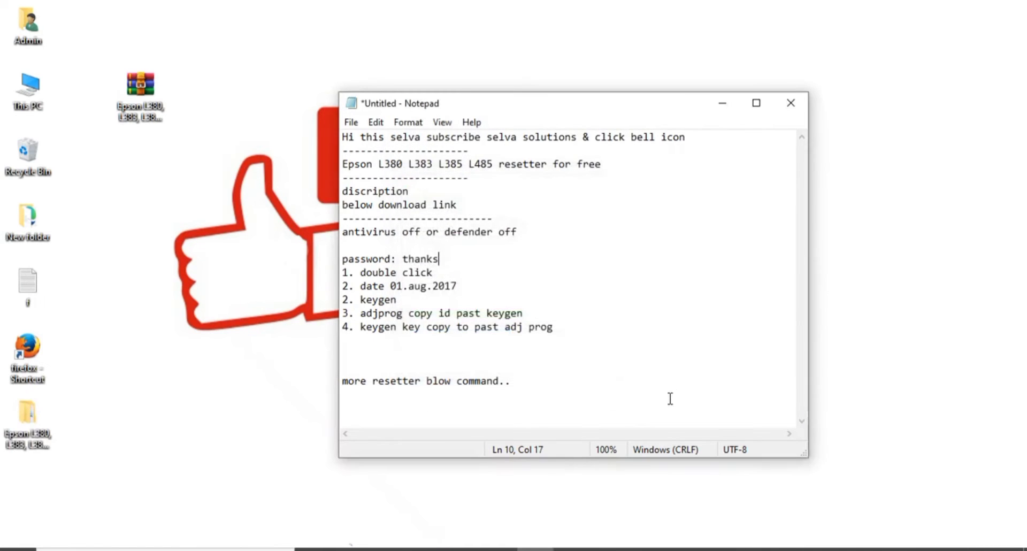
mouse_move(125, 444)
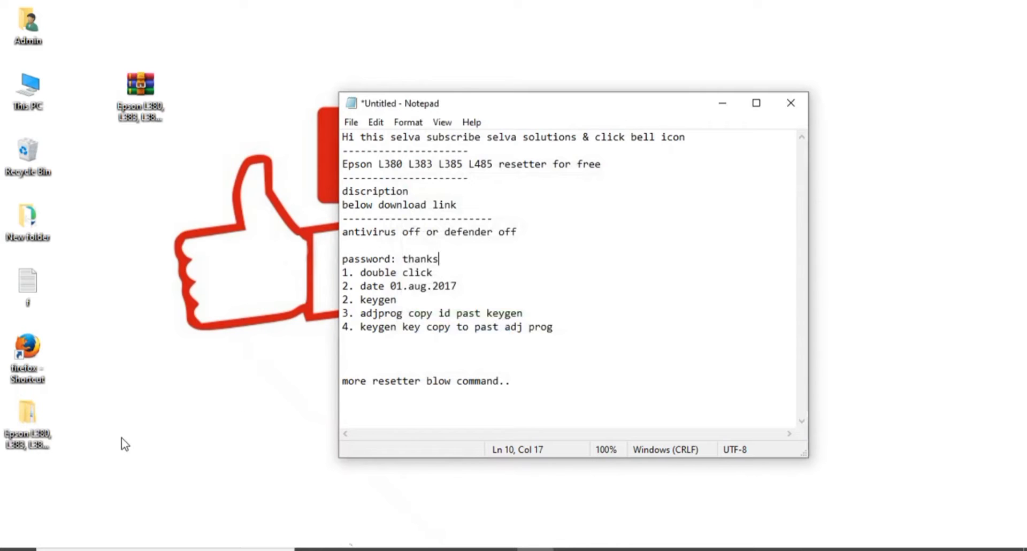
Step: Switch to the New folder window and browse the Adjustment Programs folder contents
left_click(28, 426)
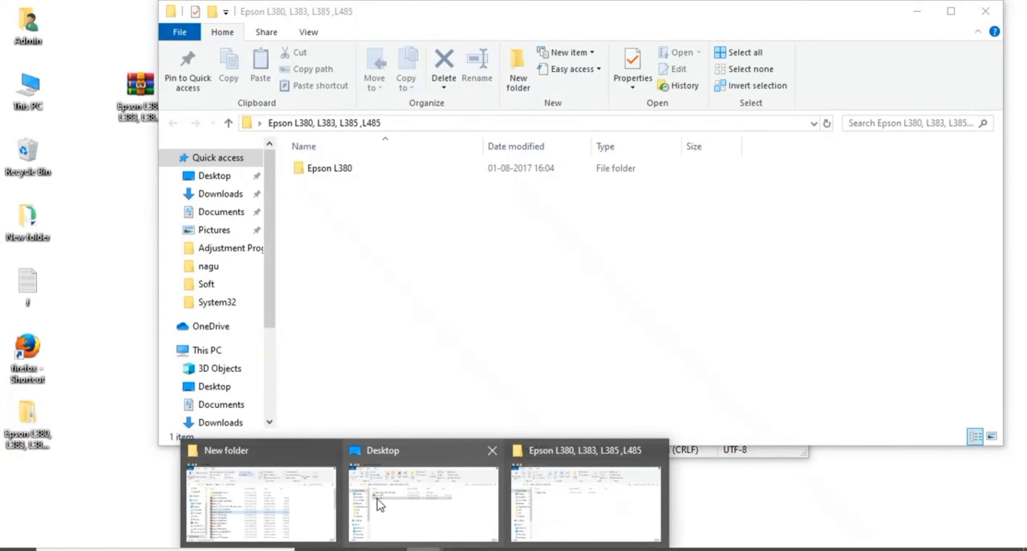
left_click(259, 498)
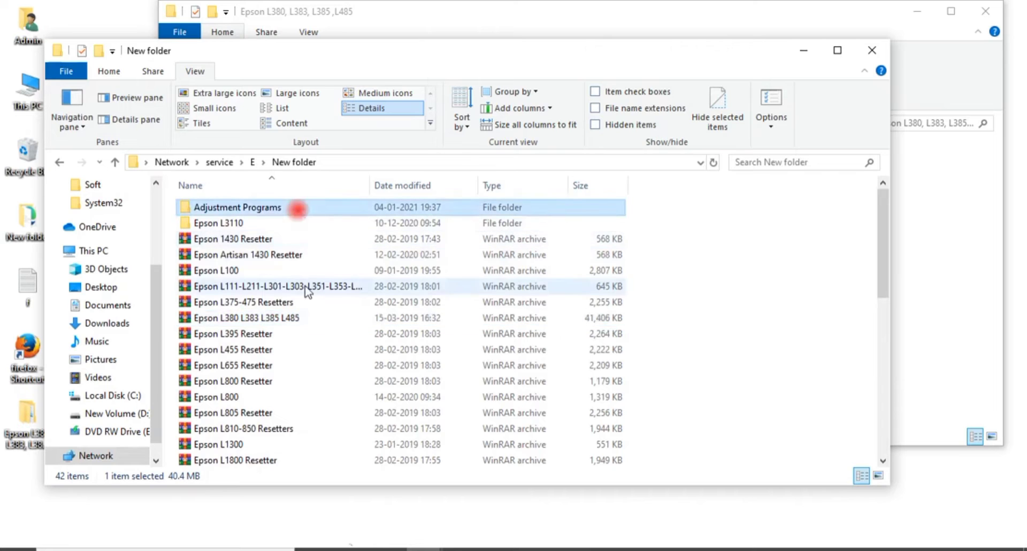
mouse_move(308, 287)
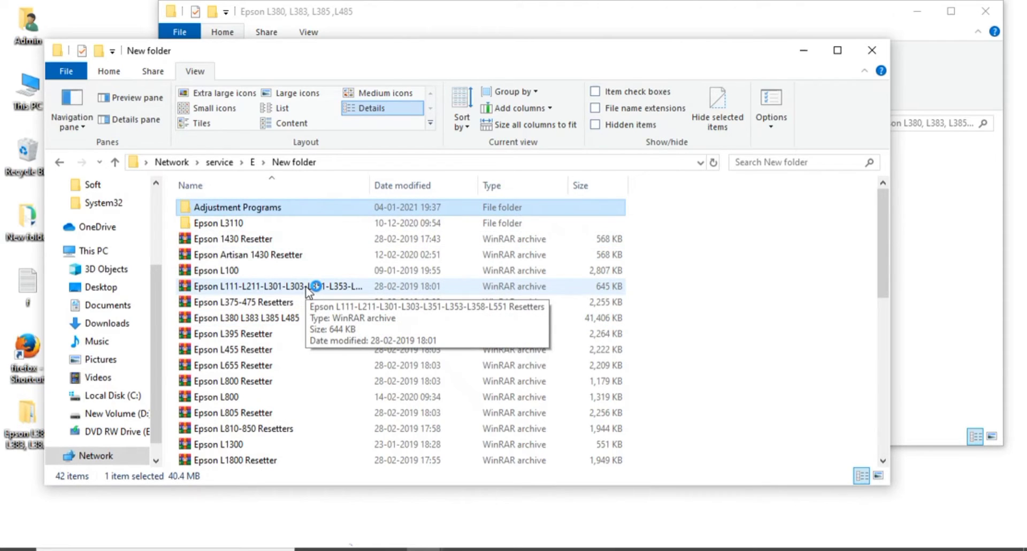
double_click(237, 207)
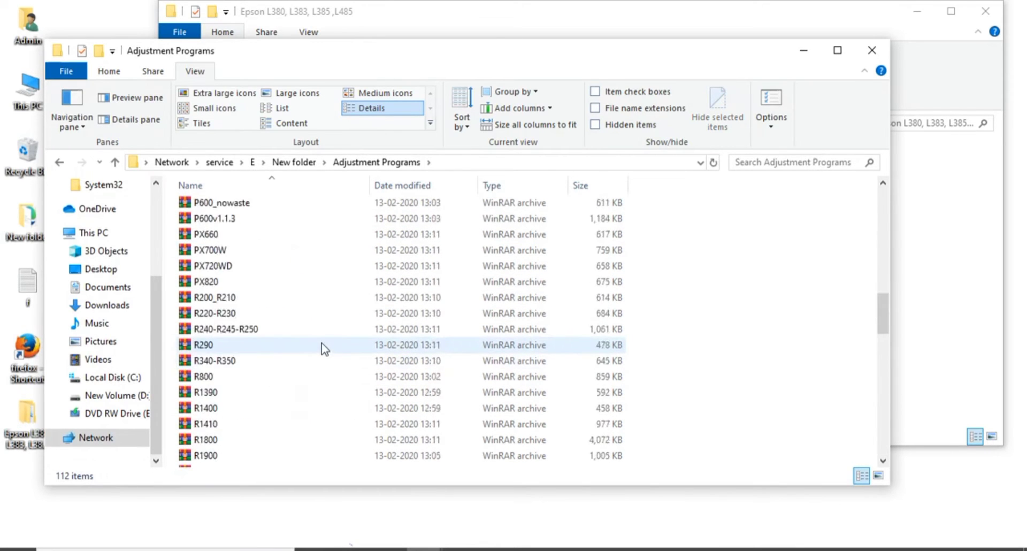
scroll("up", 3)
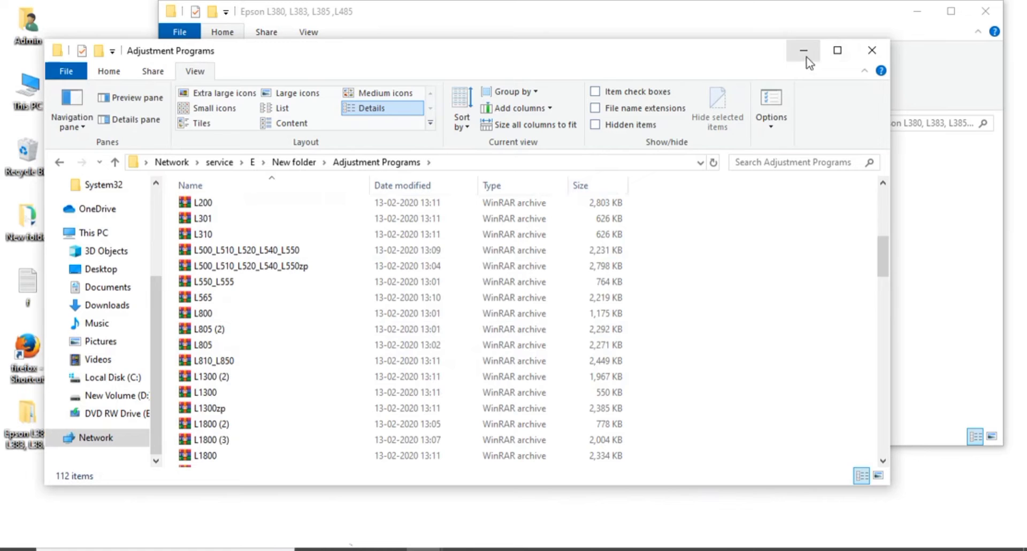
scroll("down", 3)
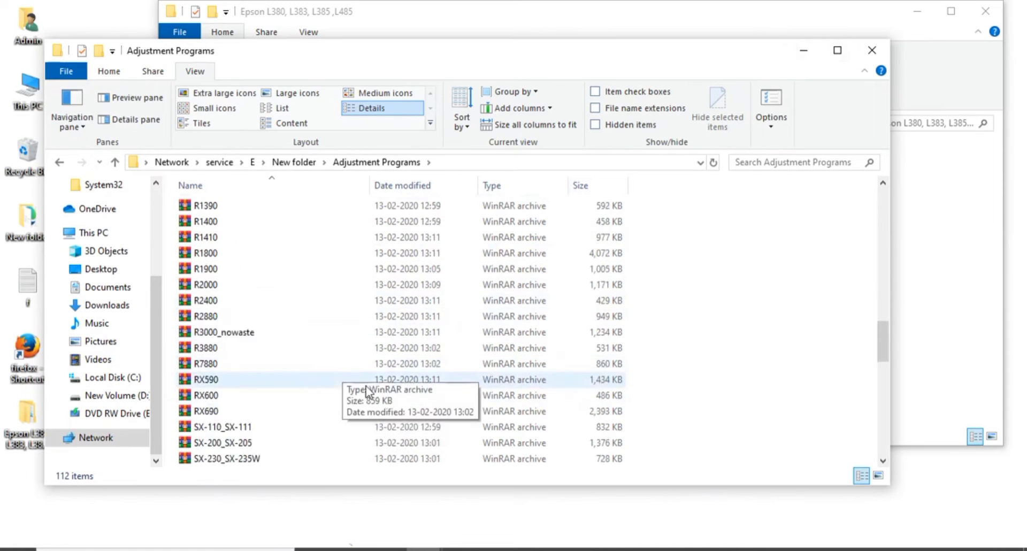
scroll("up", 3)
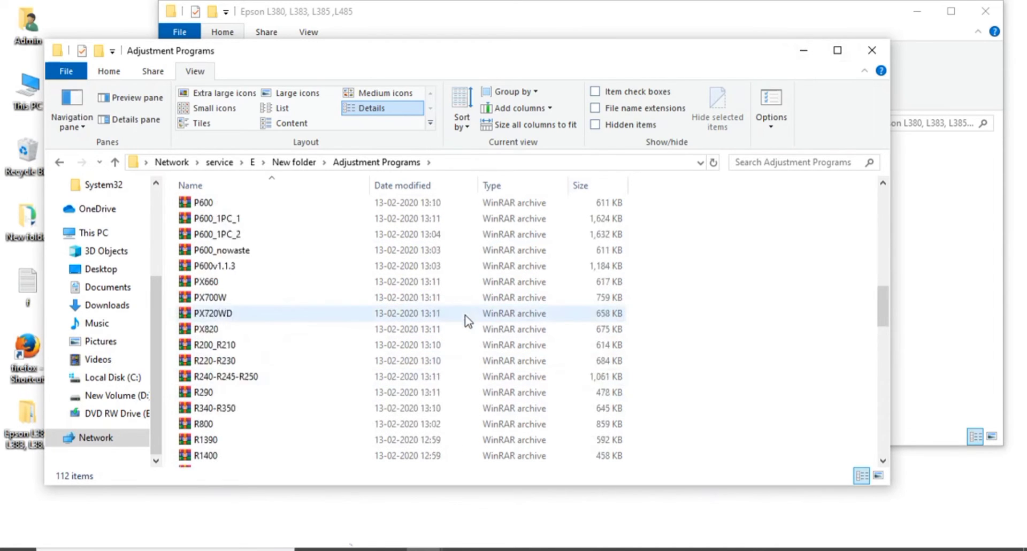
scroll("up", 3)
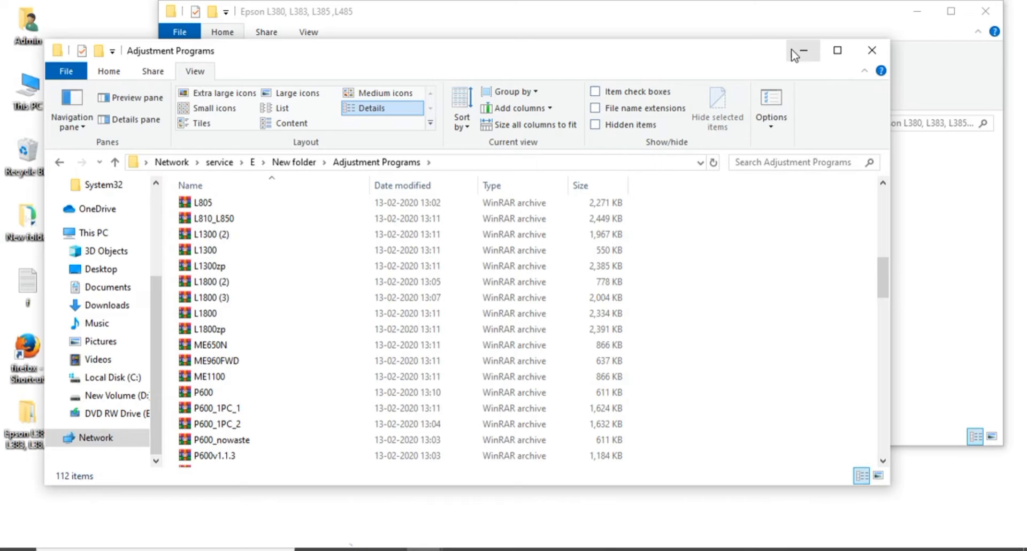
Step: Put the Adjustment Programs window away, leaving the extracted Epson folder showing
left_click(803, 51)
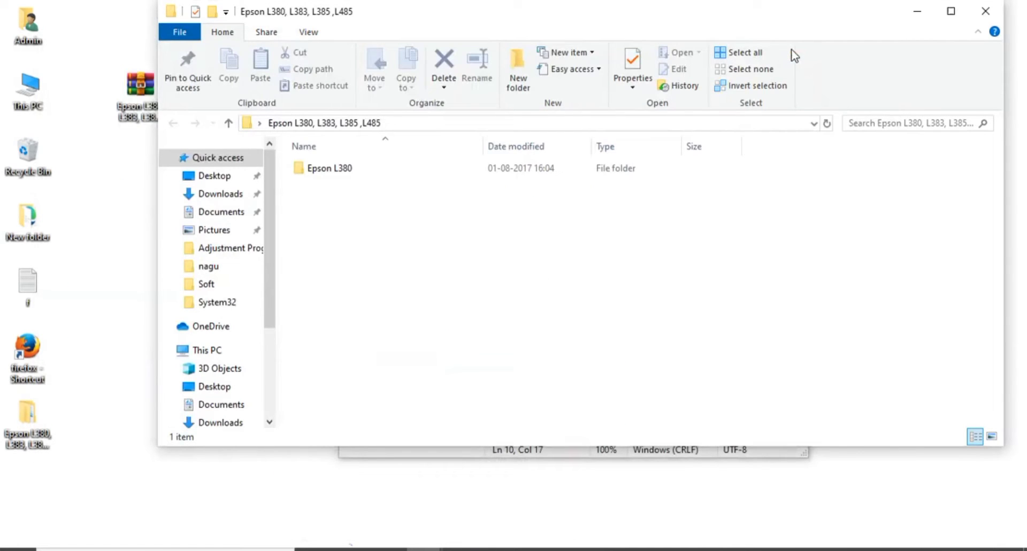
mouse_move(407, 241)
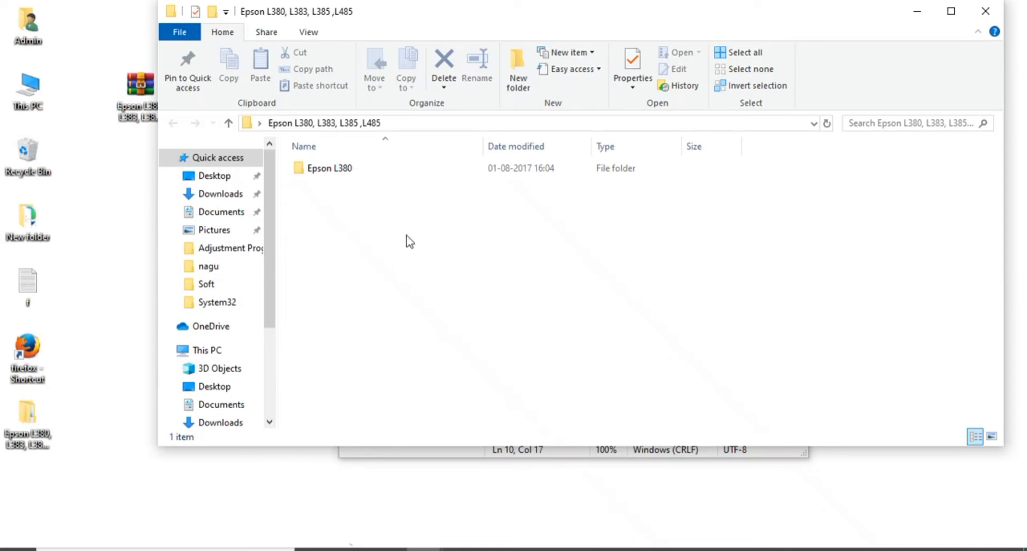
double_click(329, 168)
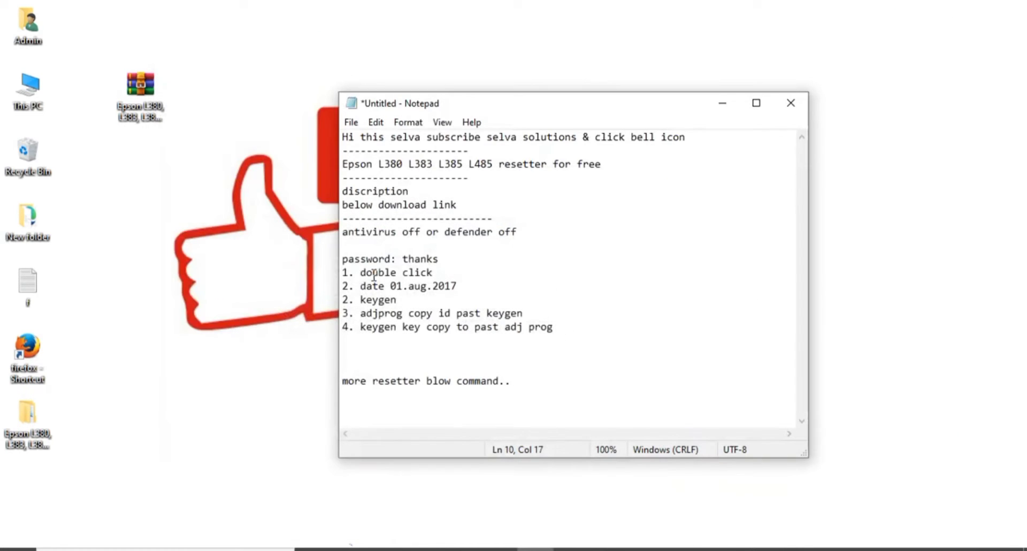
double_click(421, 258)
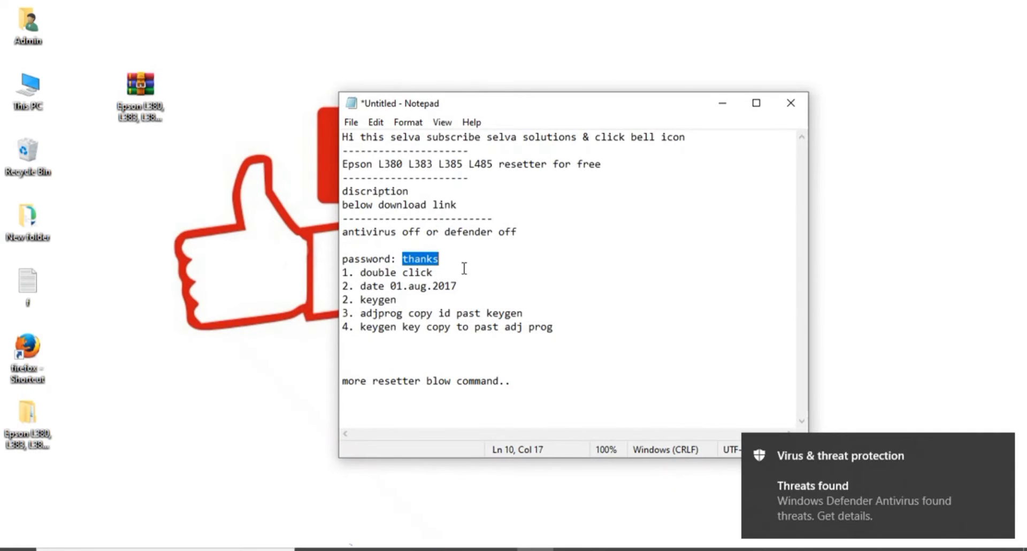
double_click(396, 272)
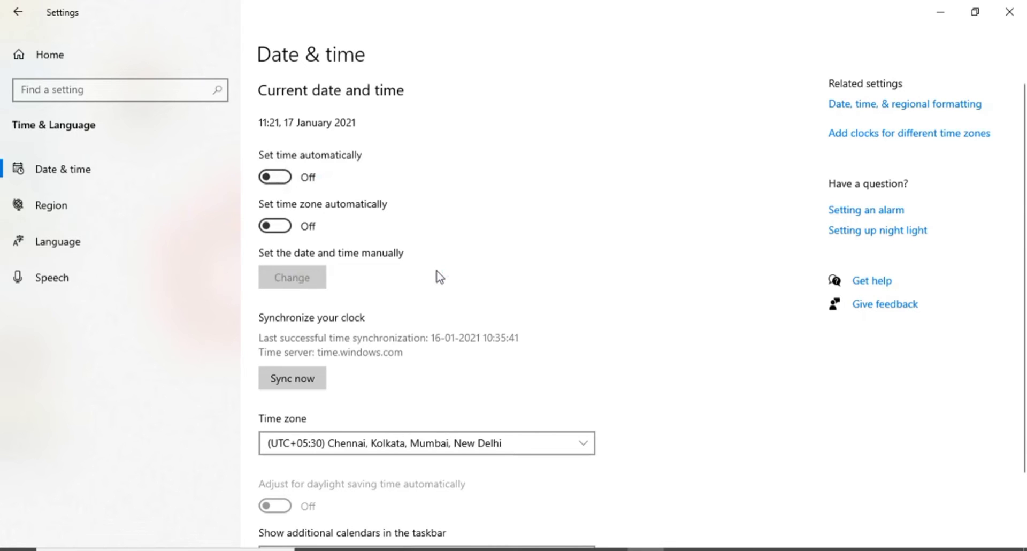
Step: Change the system date manually to day 1, month August, year 2017
left_click(291, 276)
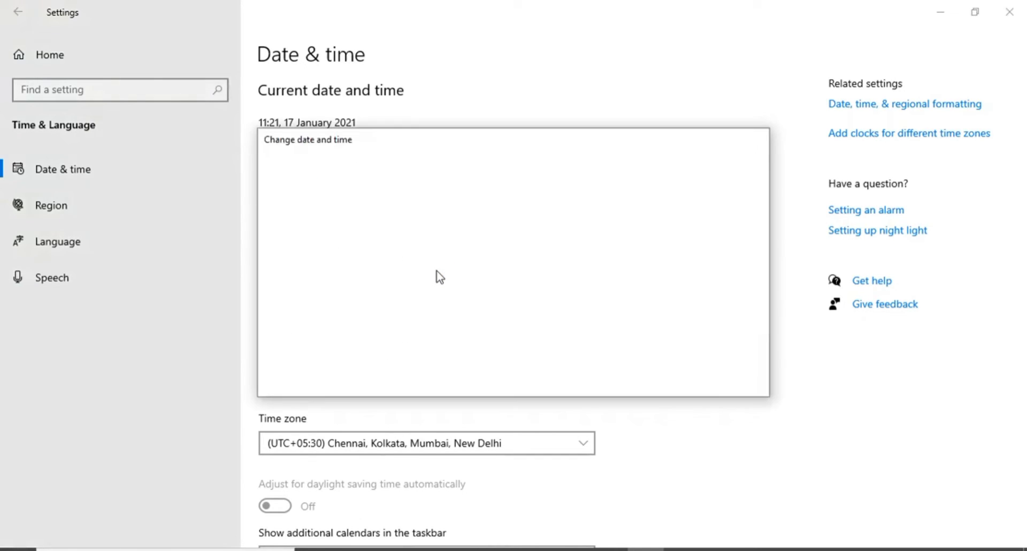
left_click(307, 139)
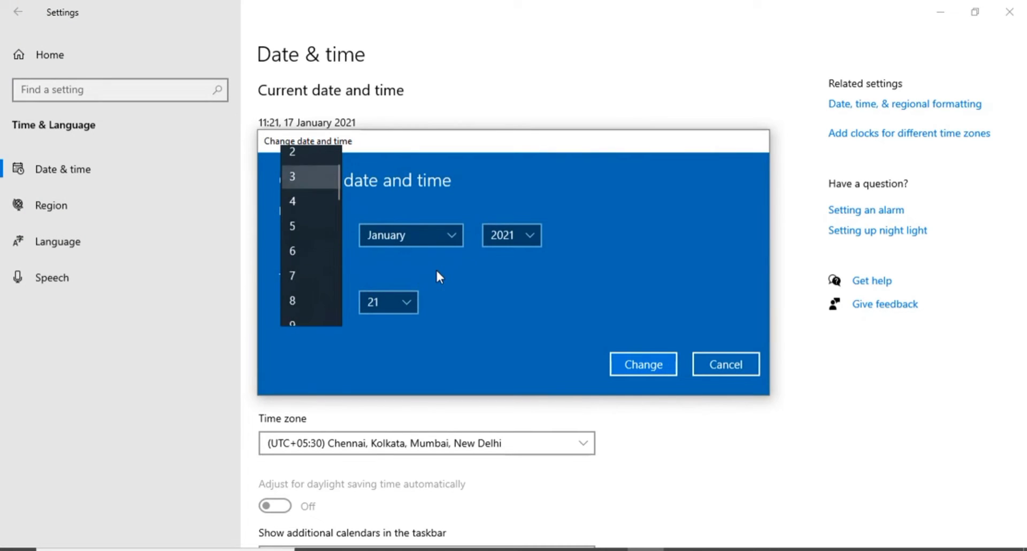
left_click(411, 234)
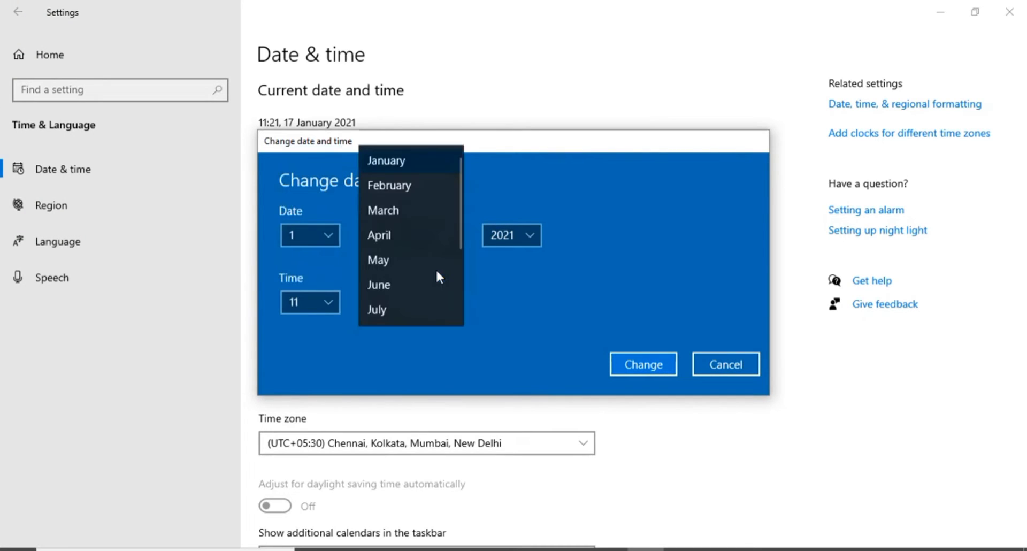
left_click(411, 235)
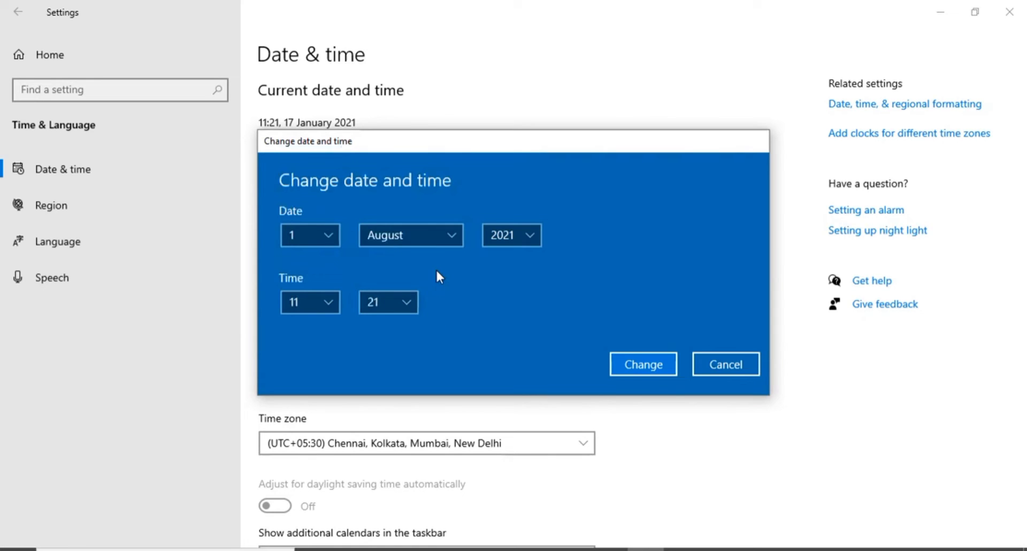
left_click(512, 236)
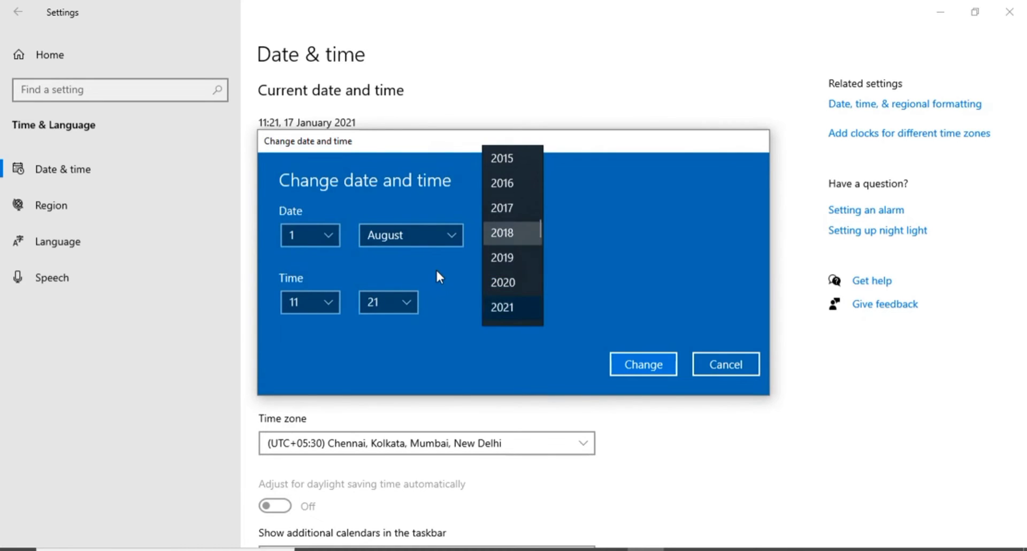
left_click(643, 364)
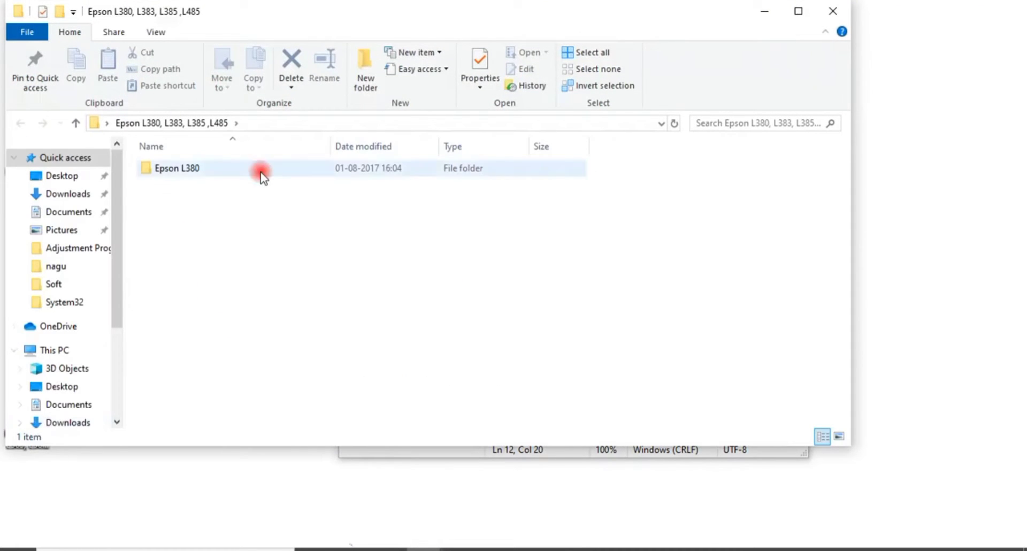
Step: Open the Epson L380 folder and start the Adjprog adjustment program
double_click(176, 168)
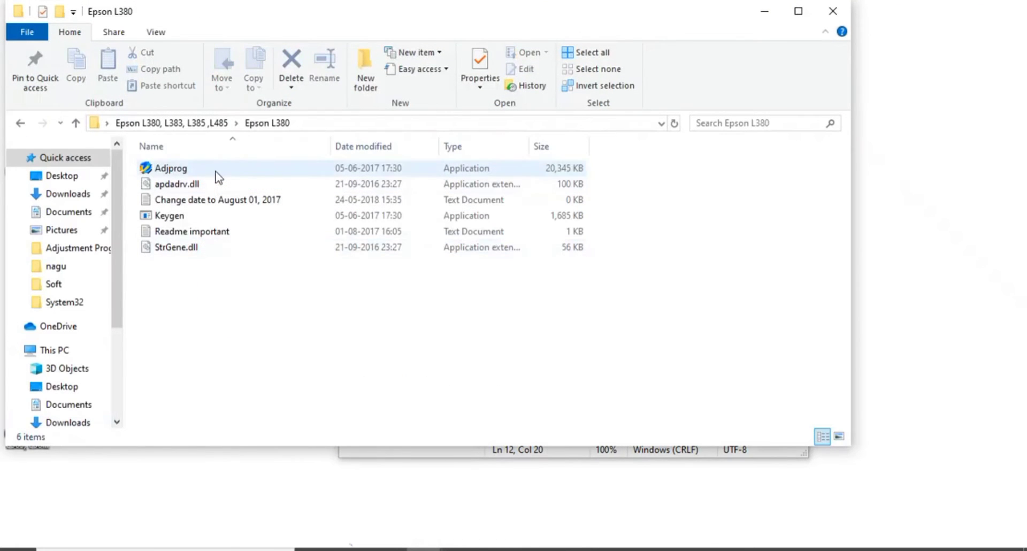
left_click(171, 168)
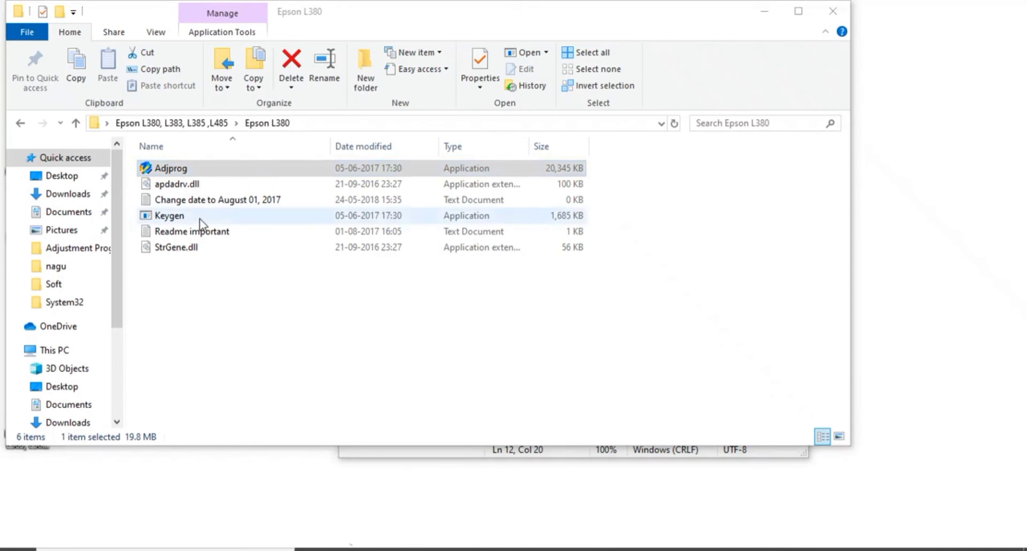
left_click(169, 215)
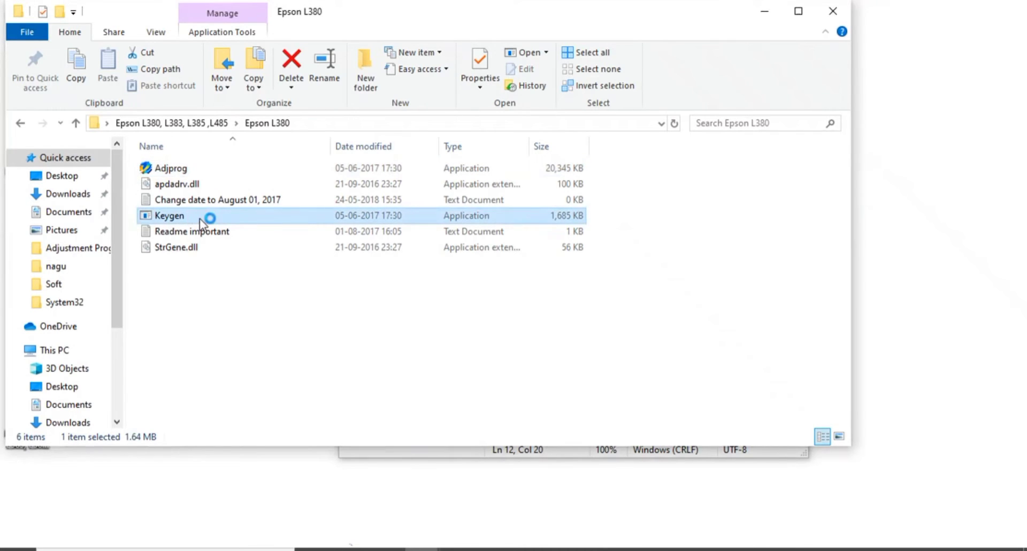
Step: Run Keygen, dismiss the virus-blocked warning and put the folder window away
double_click(169, 215)
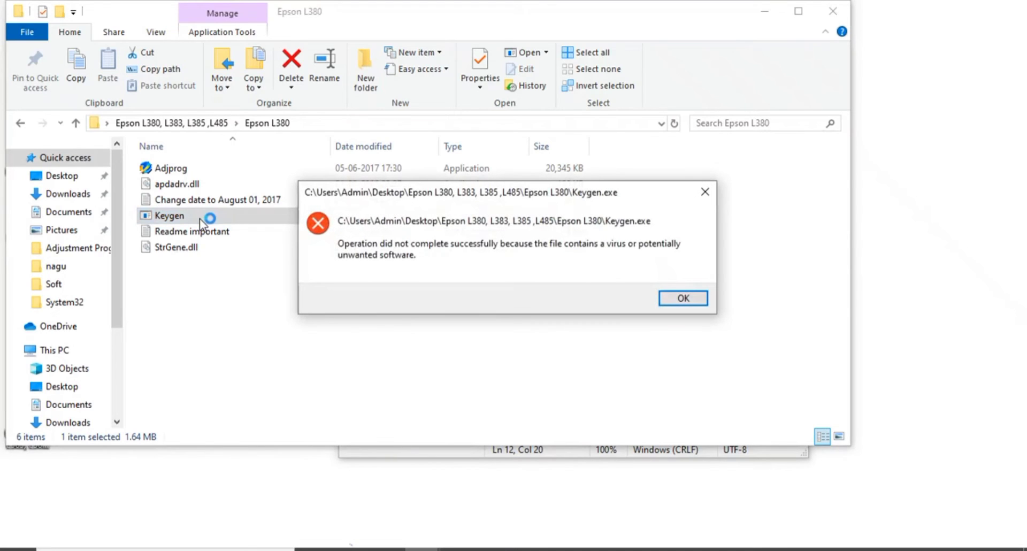
mouse_move(623, 225)
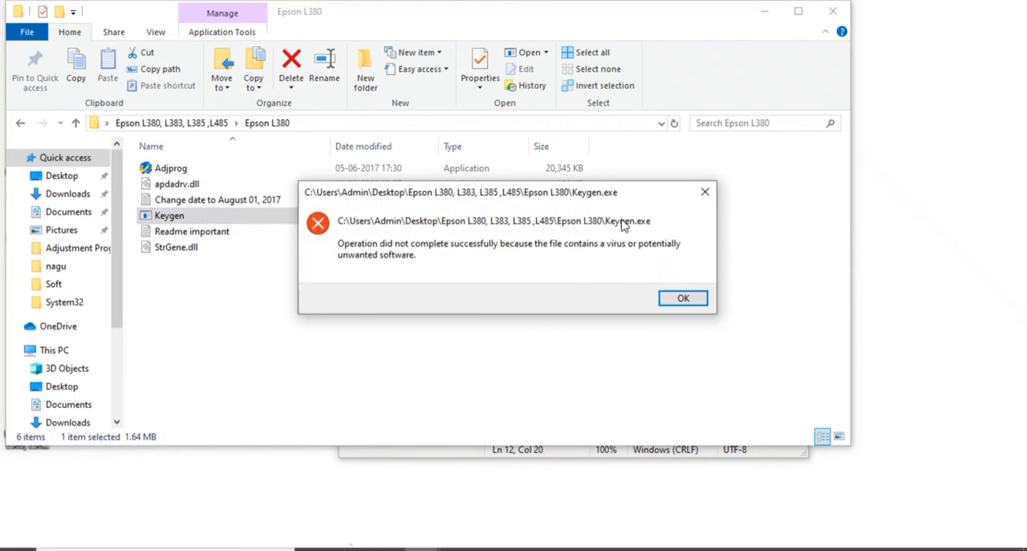
mouse_move(381, 268)
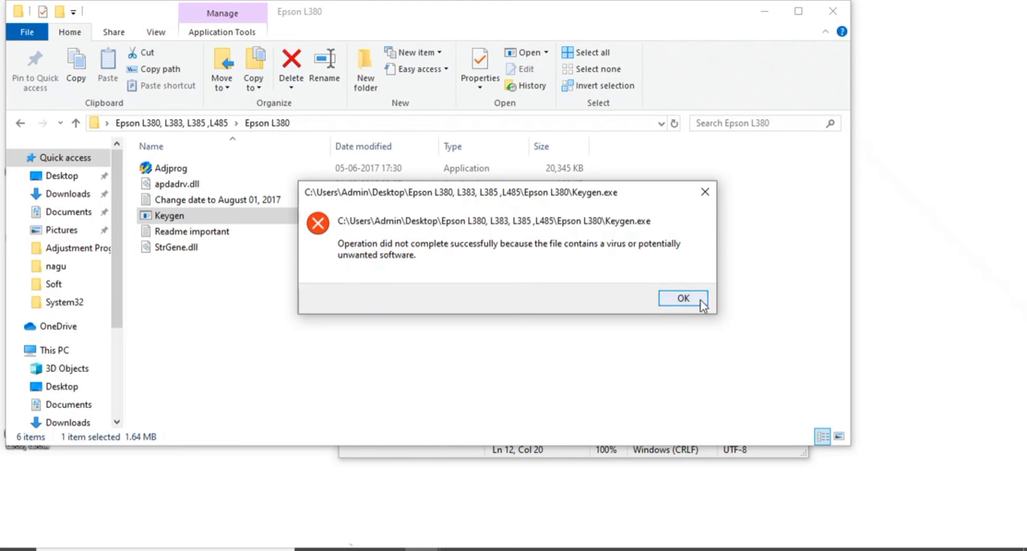
left_click(682, 299)
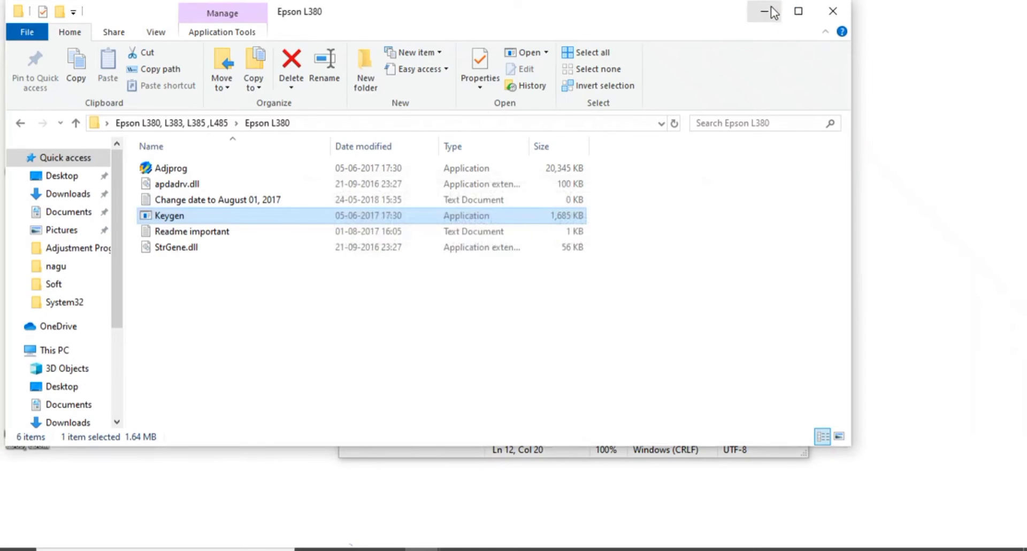
left_click(763, 11)
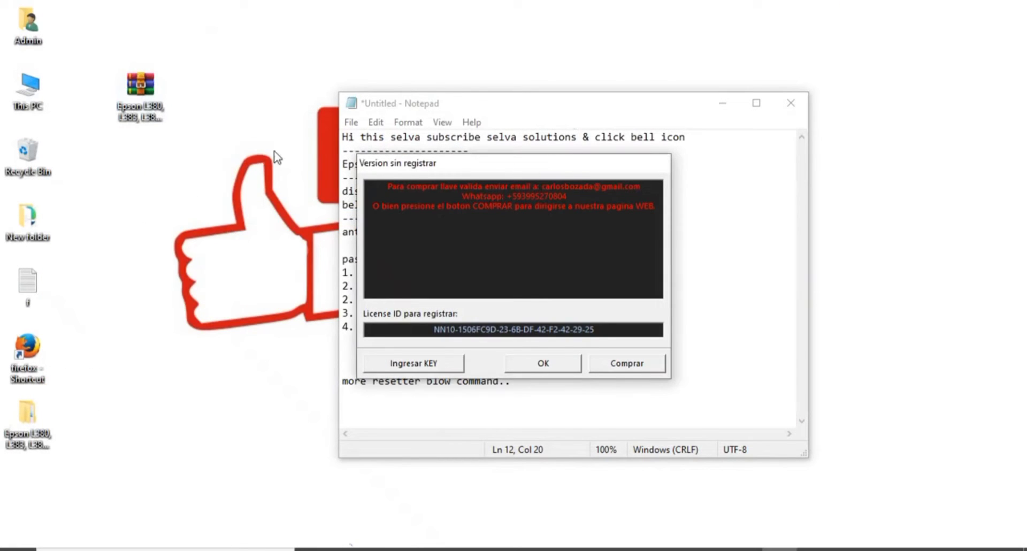
Step: Switch Cloud-delivered protection Off in Virus & threat protection settings
right_click(139, 95)
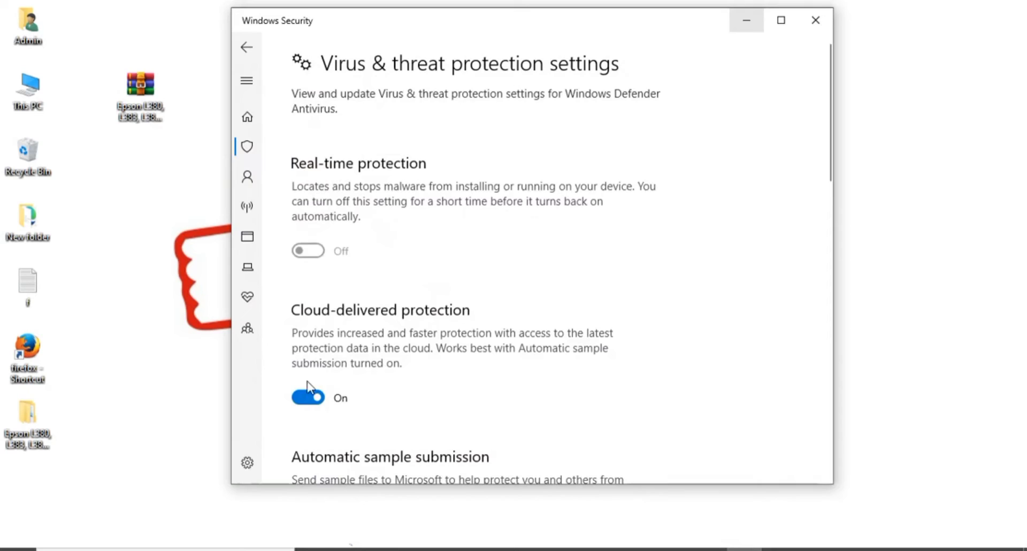
left_click(308, 398)
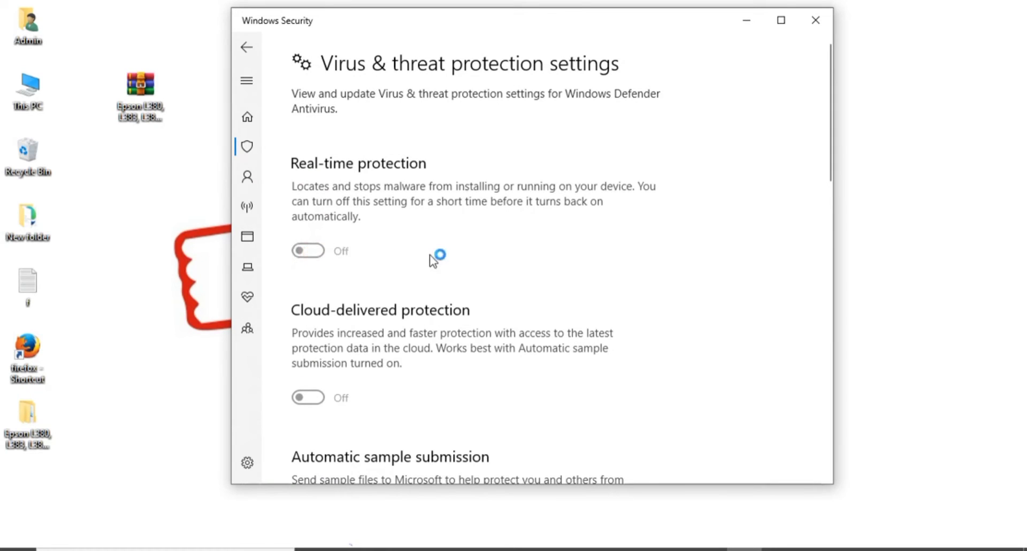
mouse_move(418, 322)
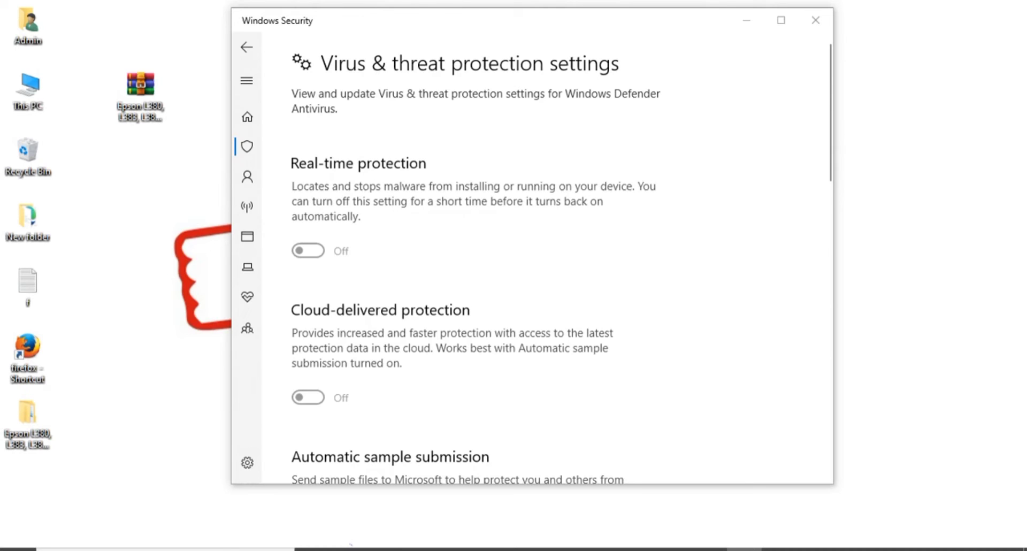
mouse_move(638, 247)
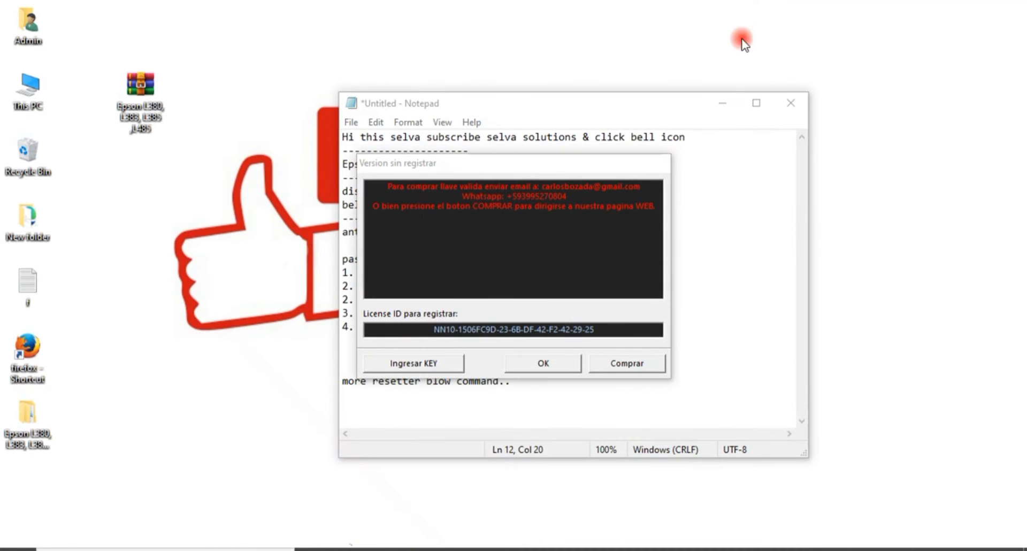
mouse_move(135, 92)
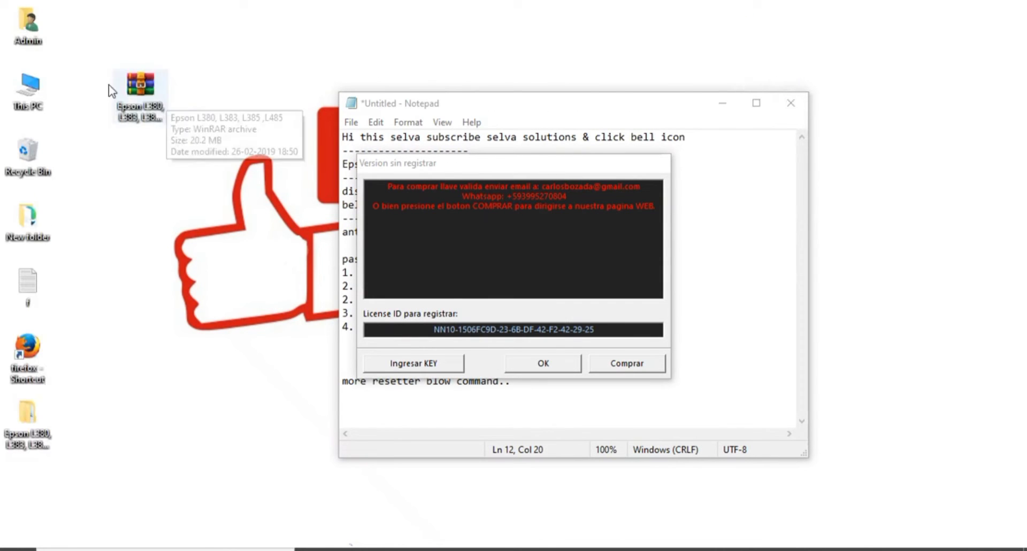
right_click(139, 92)
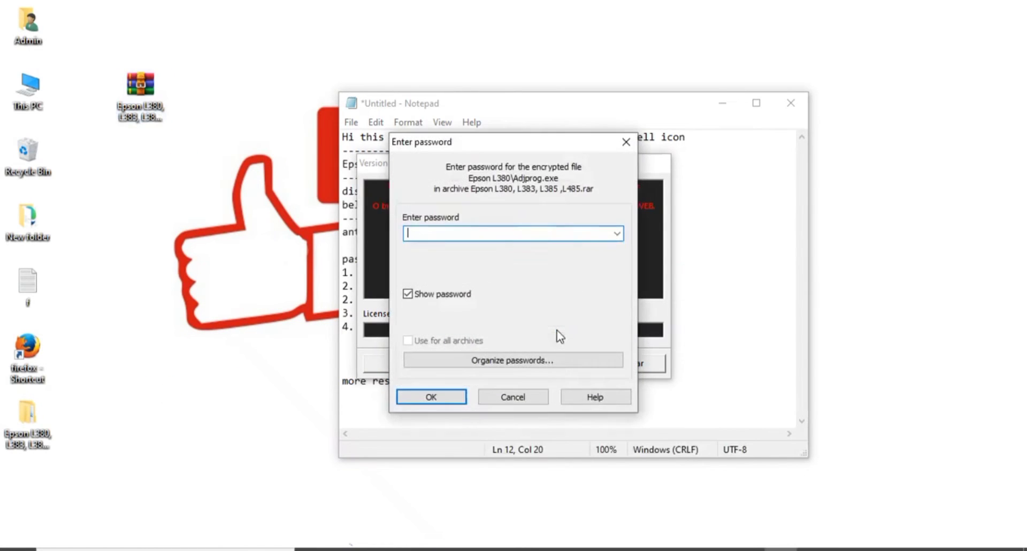
type("th")
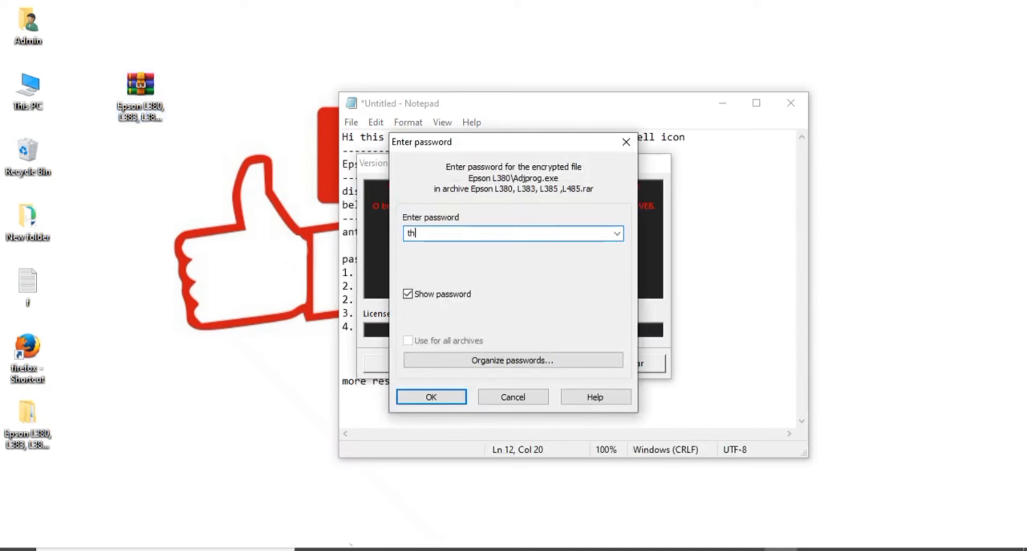
type("anks")
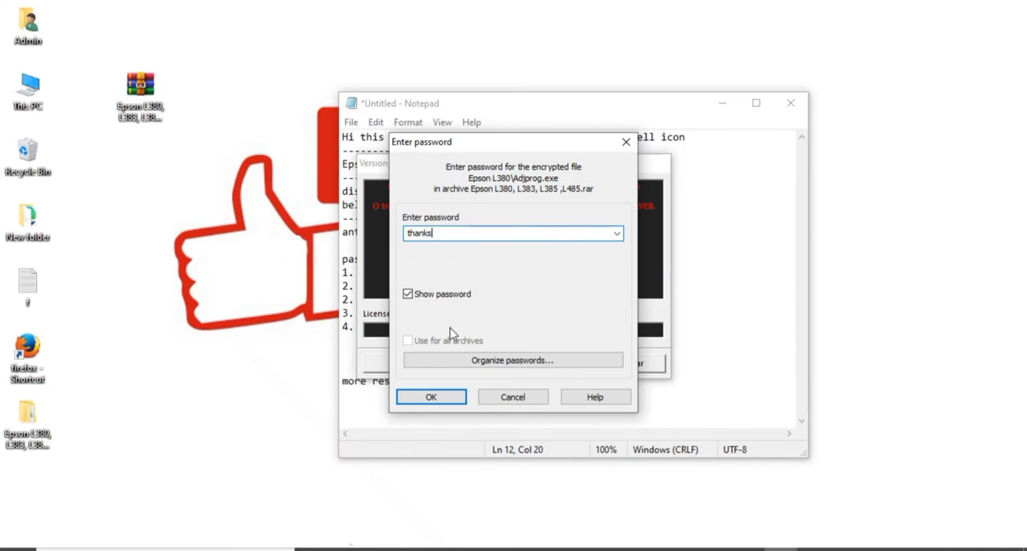
left_click(430, 396)
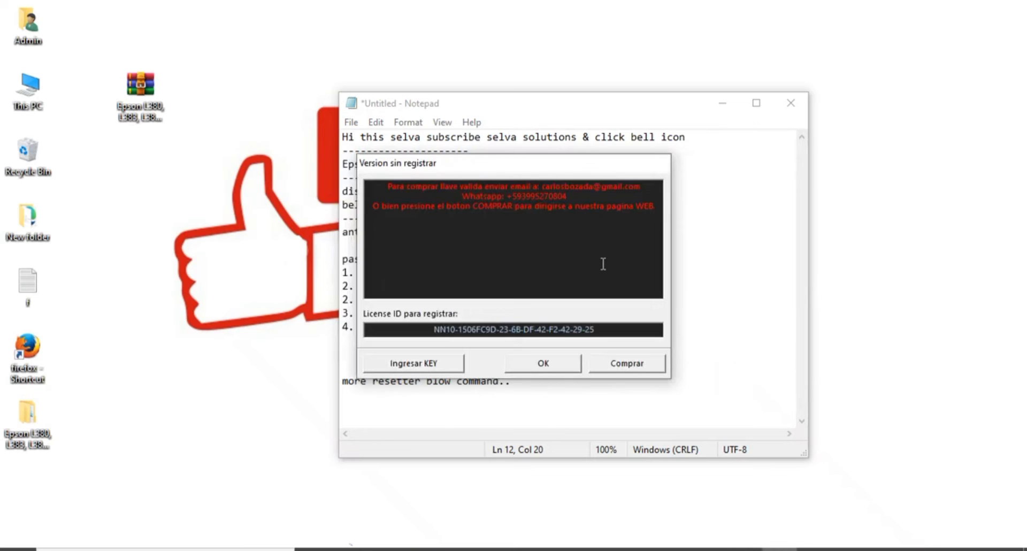
mouse_move(111, 343)
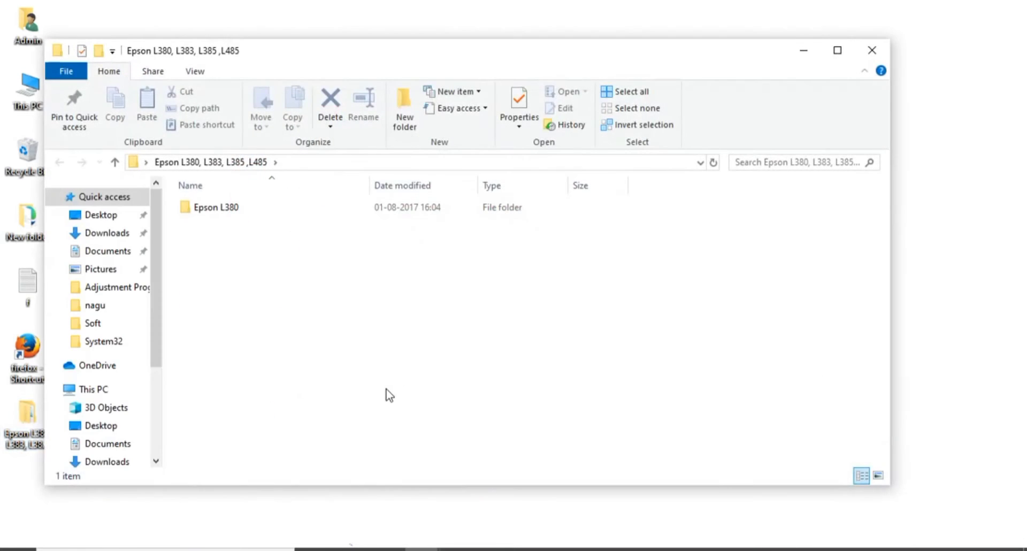
Step: Open the Epson L380 folder and run Keygen, showing its empty key form
double_click(216, 208)
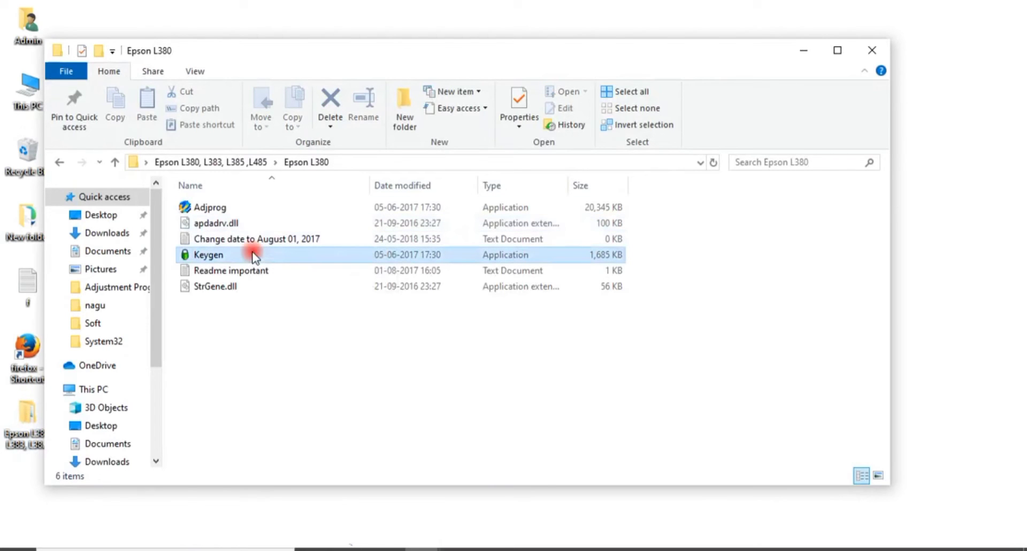
left_click(208, 254)
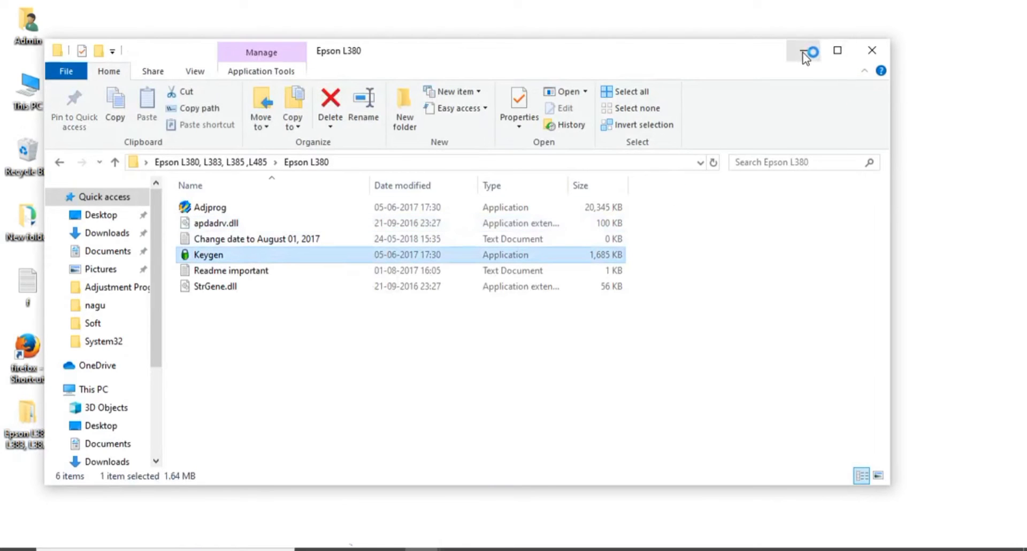
double_click(209, 255)
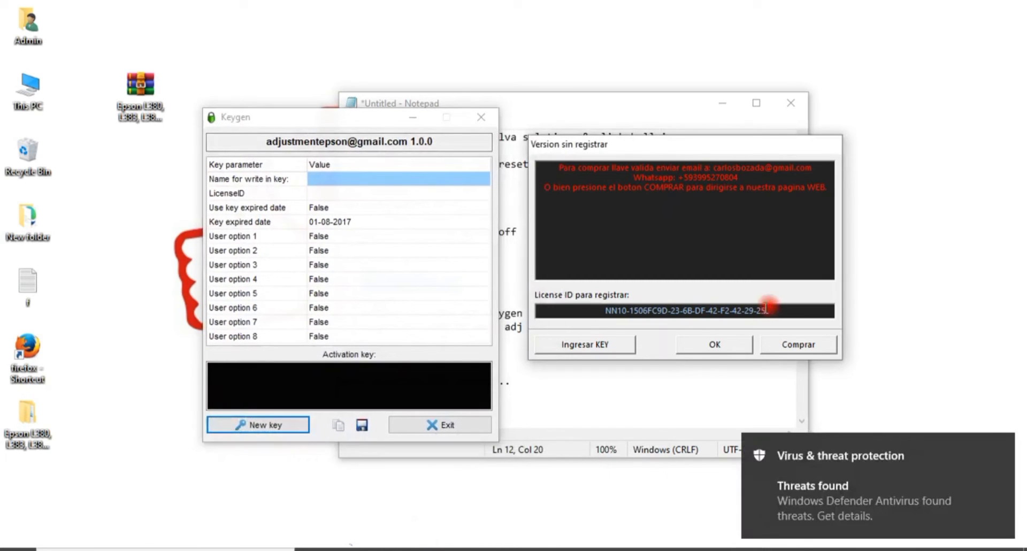
Step: Copy the License ID from the unregistered-version window
triple_click(682, 311)
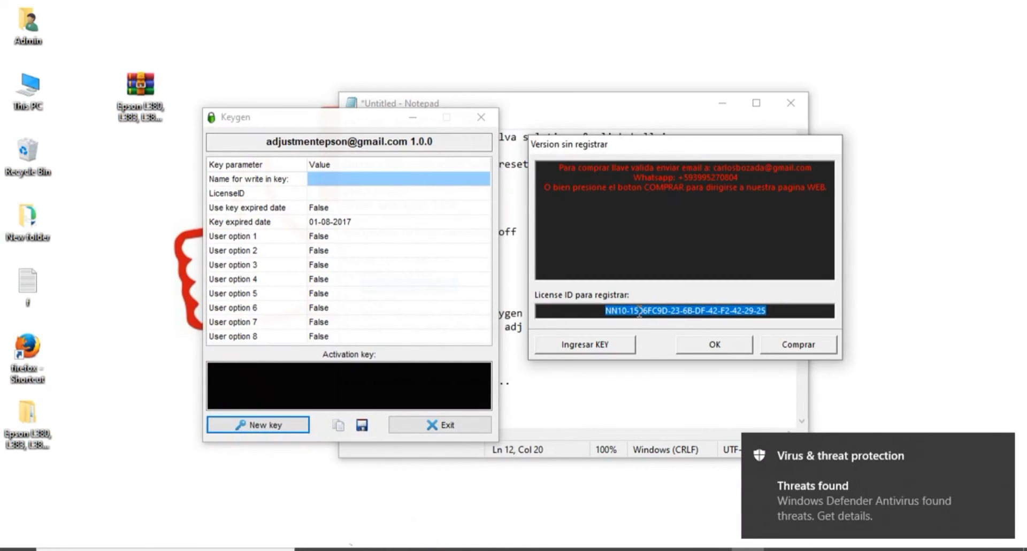
right_click(677, 311)
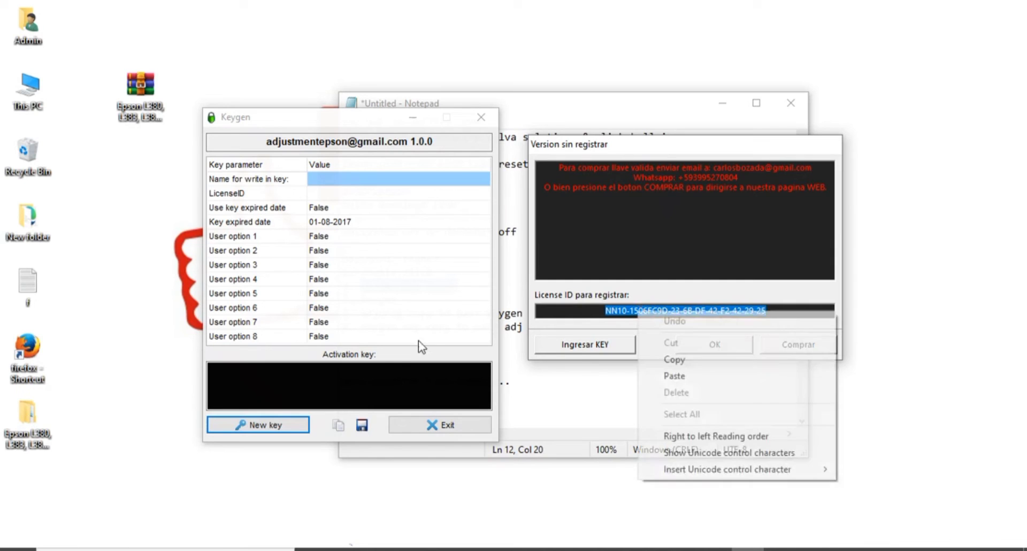
left_click(674, 359)
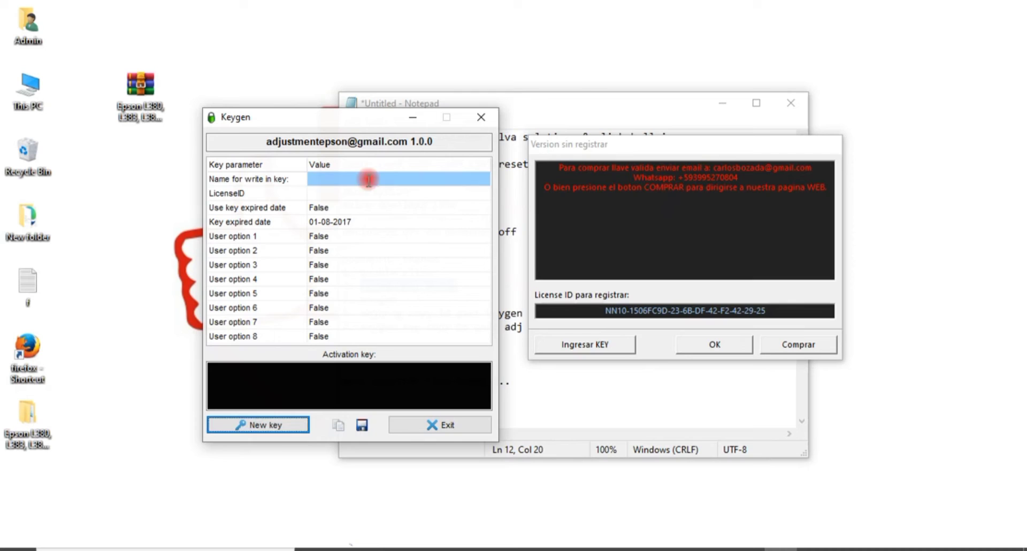
Step: Paste the license ID as Keygen's name and LicenseID, generate a New key and copy it
right_click(367, 178)
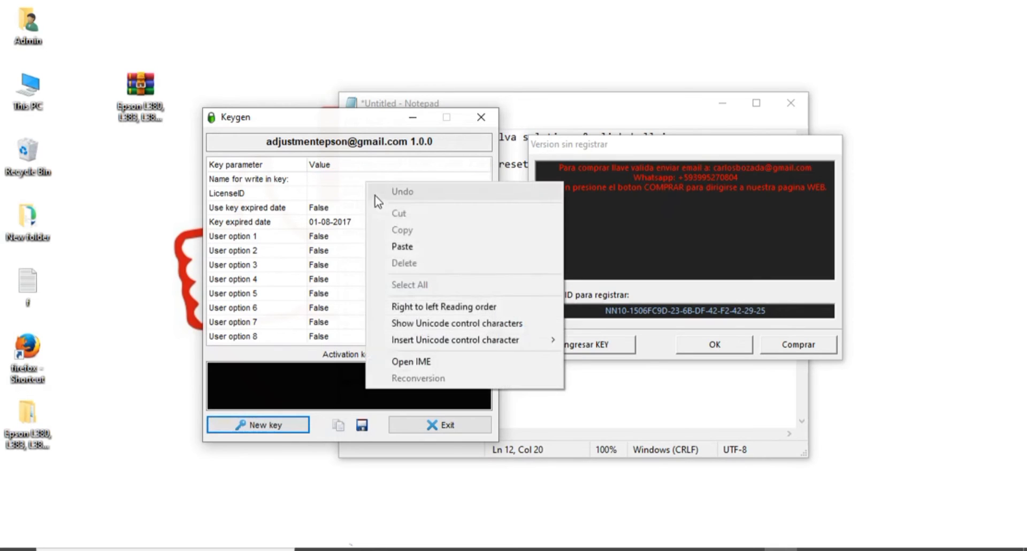
left_click(402, 247)
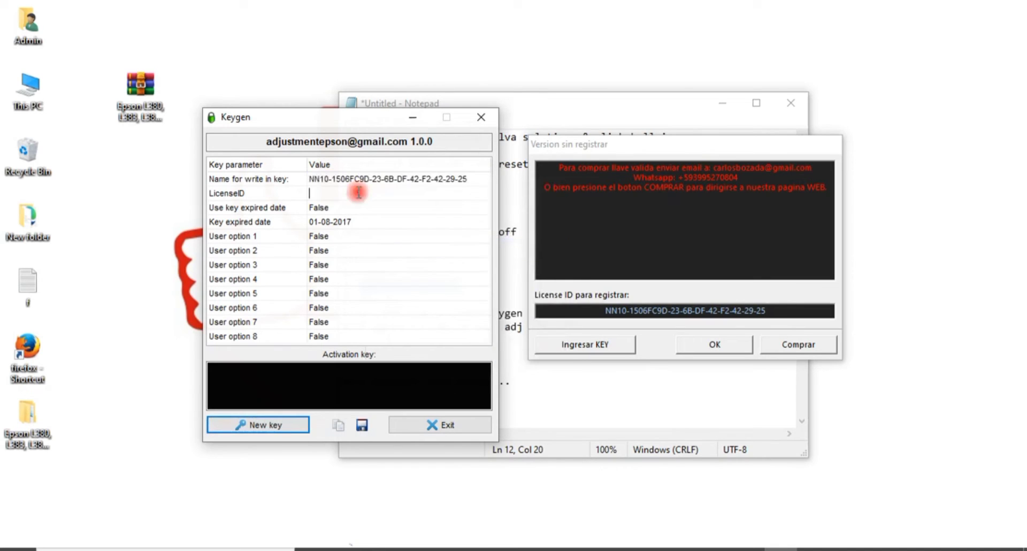
left_click(258, 425)
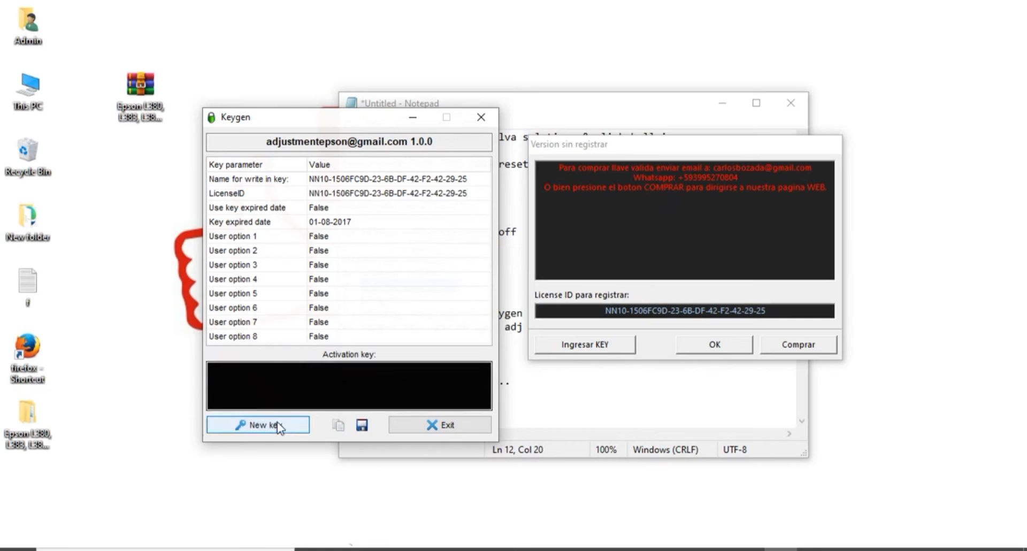
left_click(258, 425)
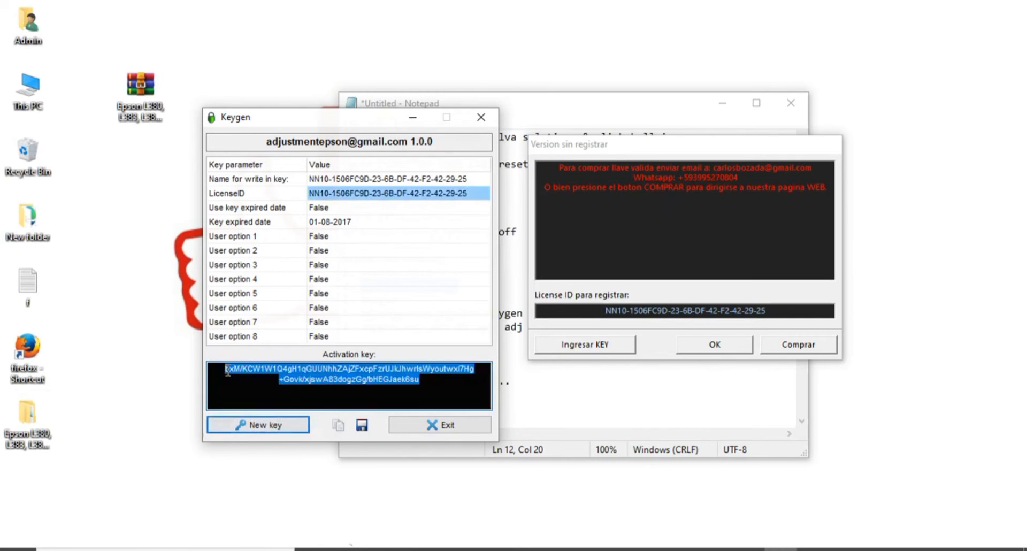
right_click(347, 377)
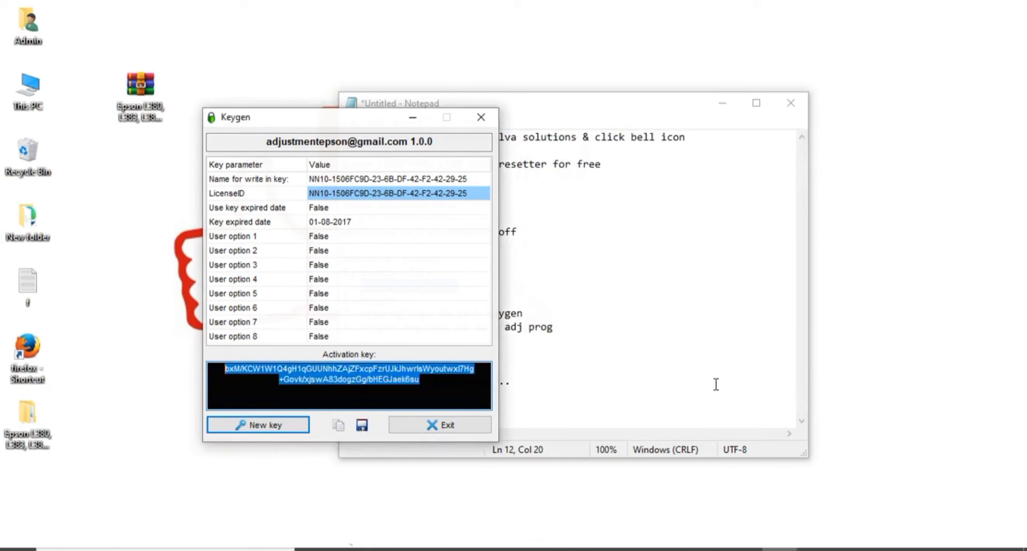
mouse_move(631, 384)
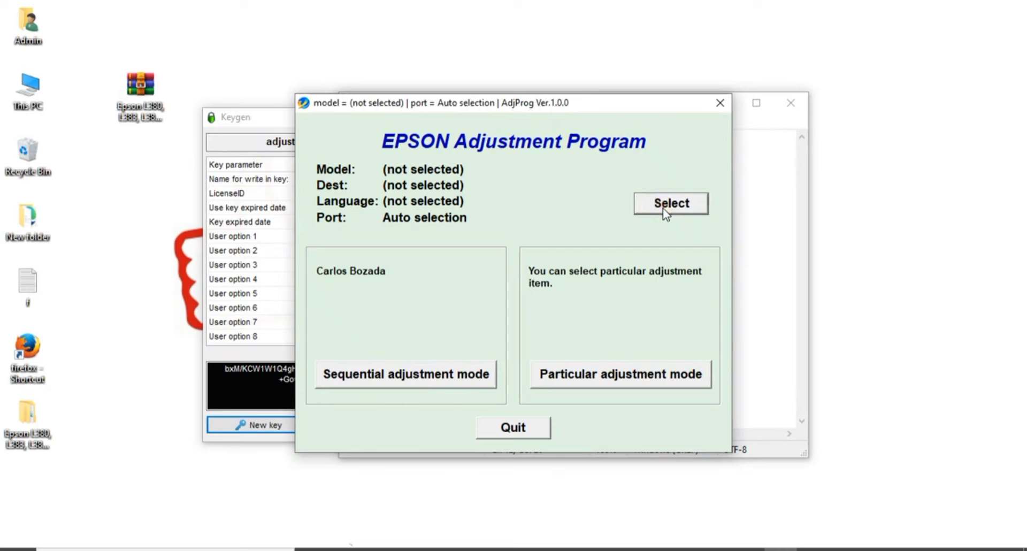
Step: Choose L380 as the model name and keep the port on Auto selection
left_click(670, 204)
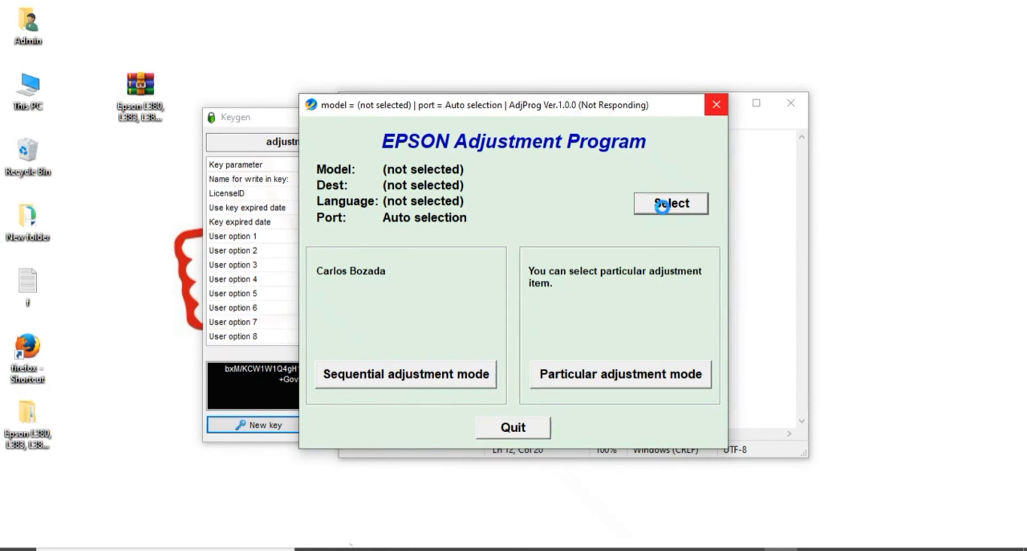
left_click(669, 204)
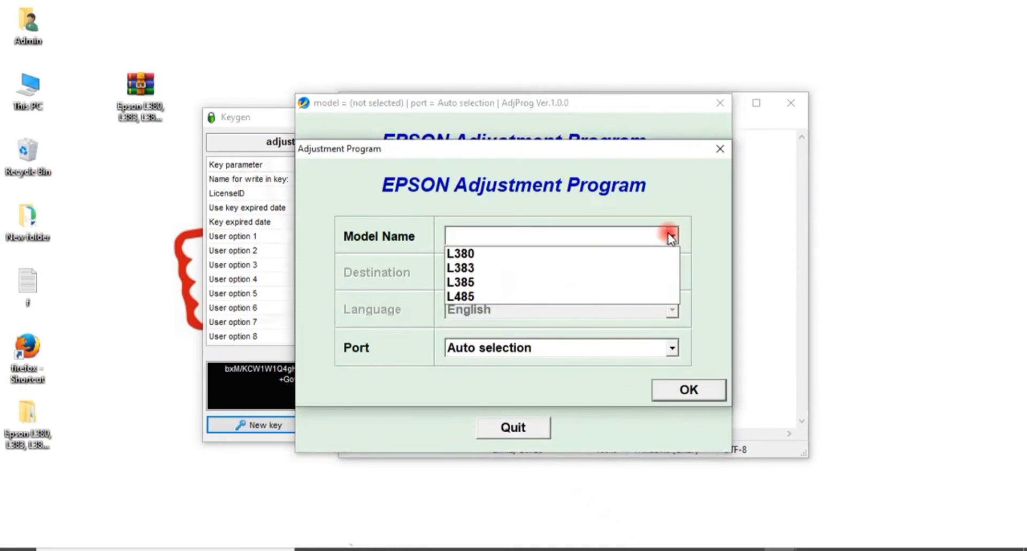
mouse_move(462, 255)
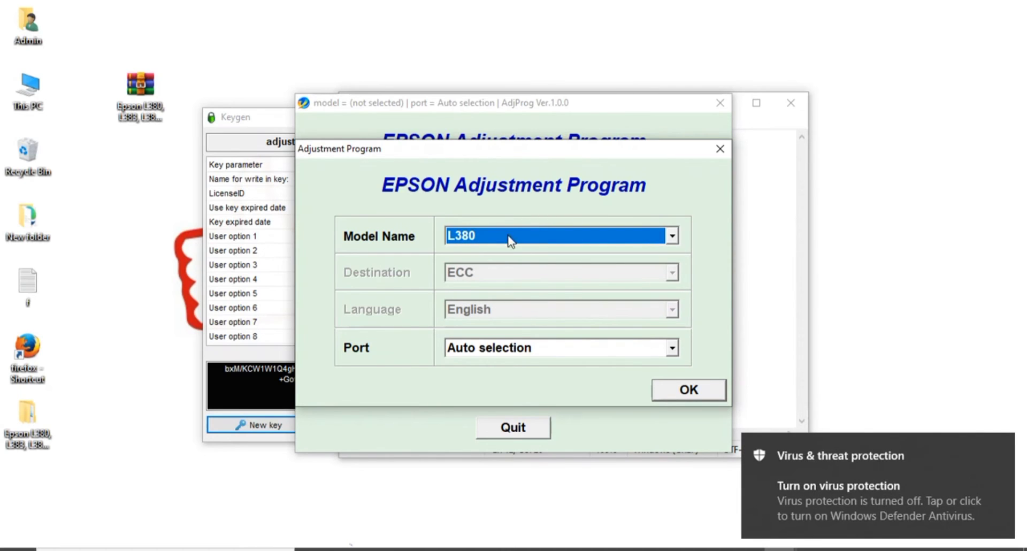
left_click(671, 348)
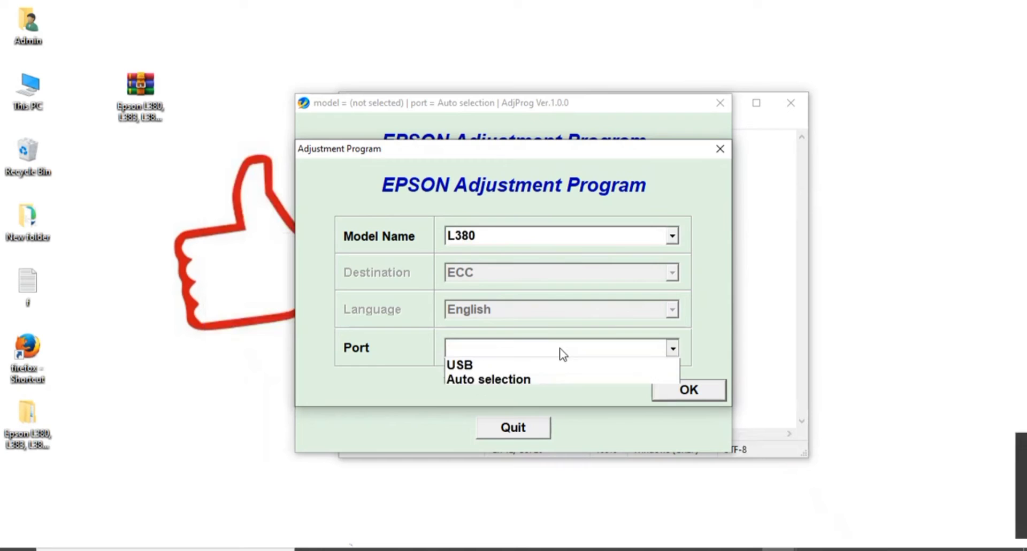
left_click(488, 380)
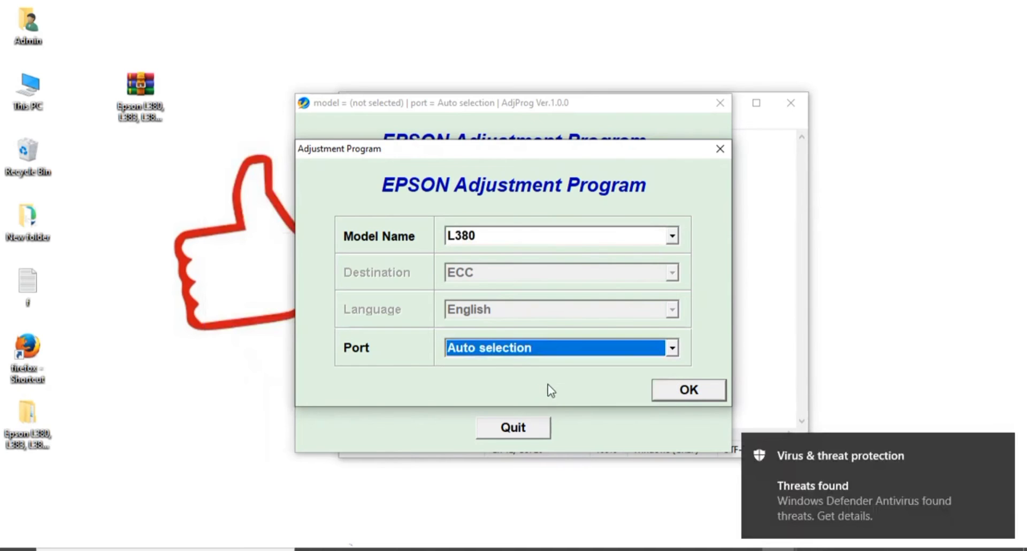
mouse_move(556, 346)
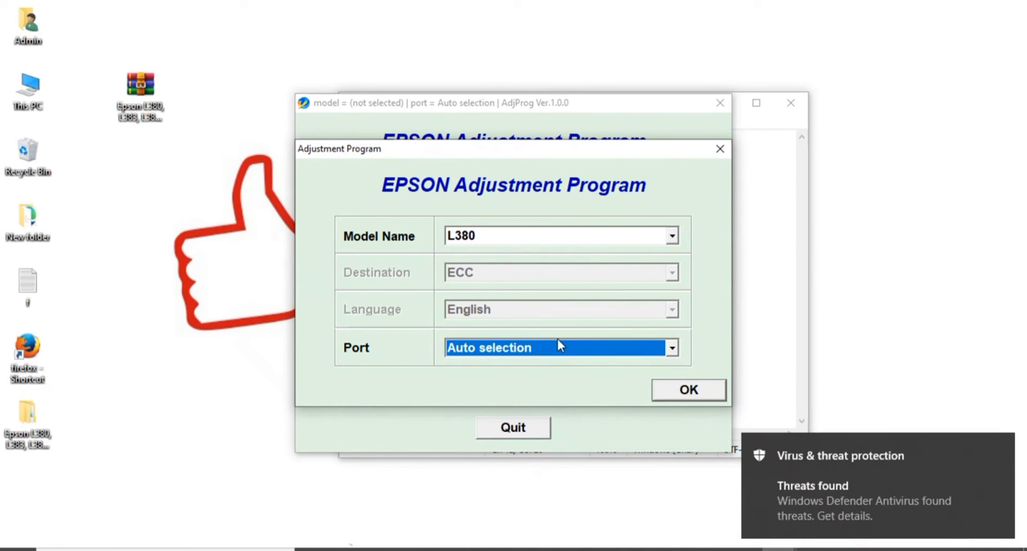
mouse_move(553, 341)
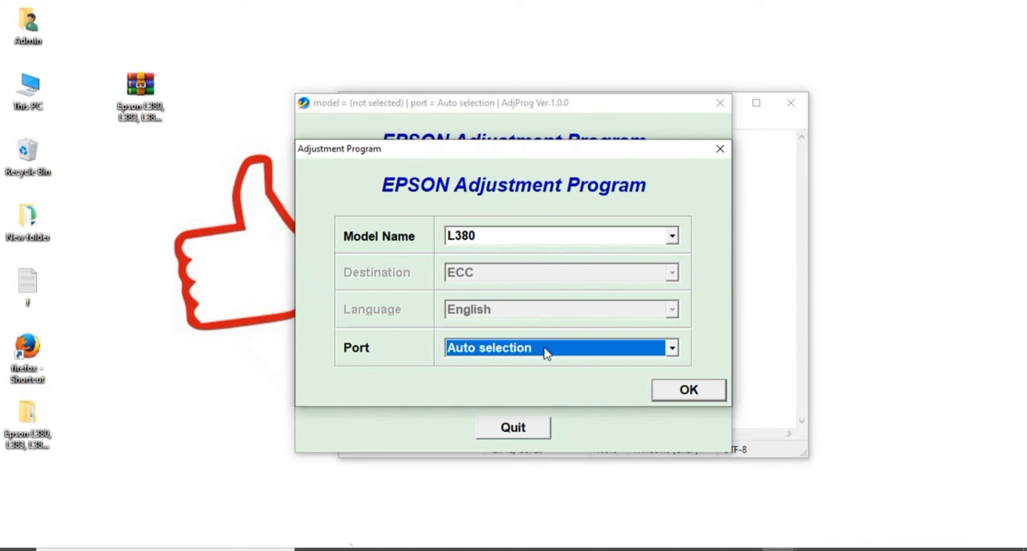
left_click(671, 347)
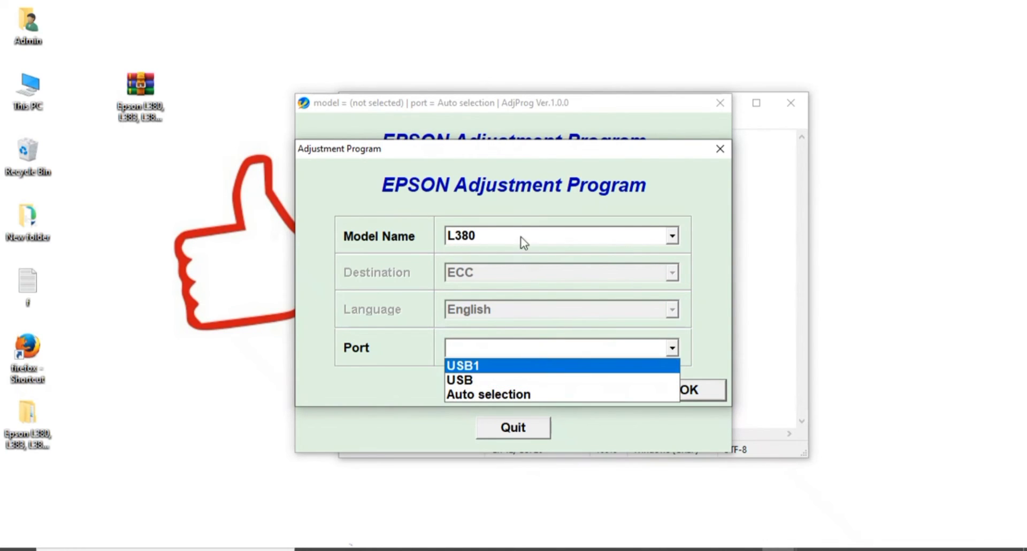
mouse_move(494, 380)
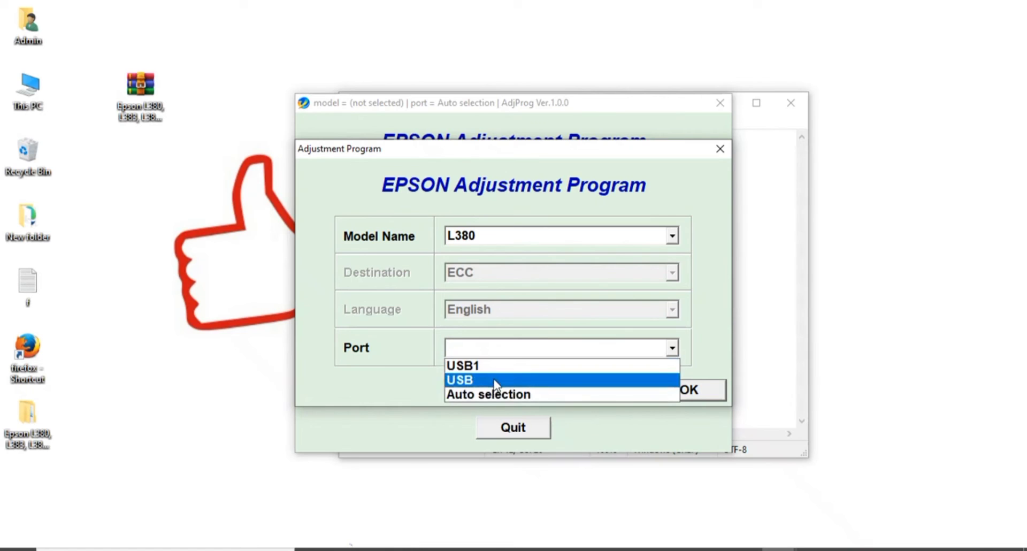
mouse_move(512, 393)
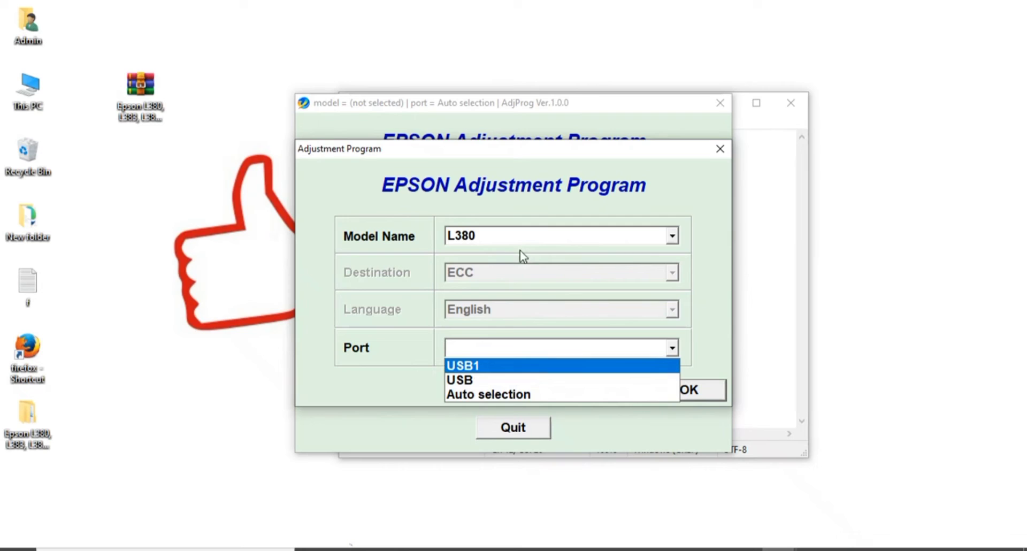
mouse_move(510, 324)
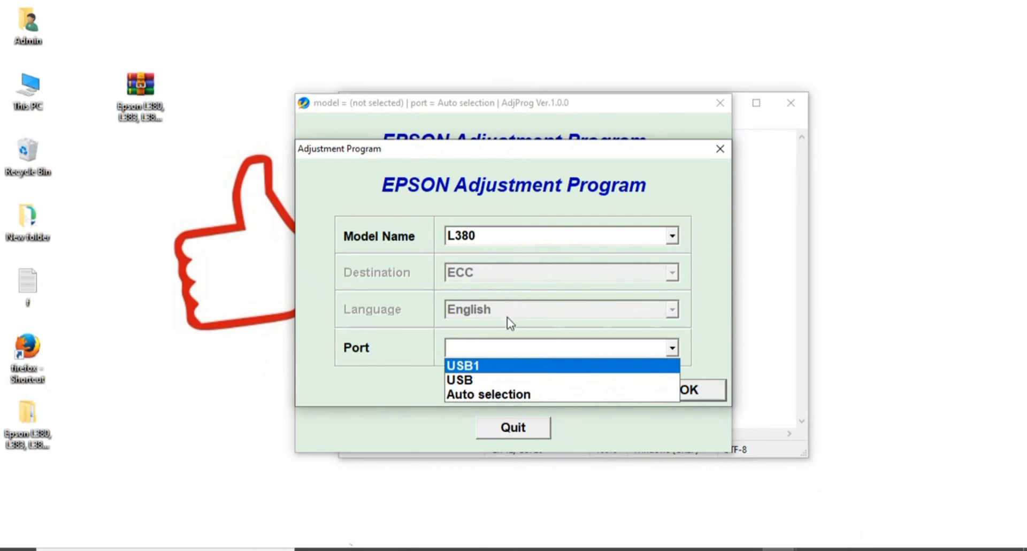
mouse_move(501, 373)
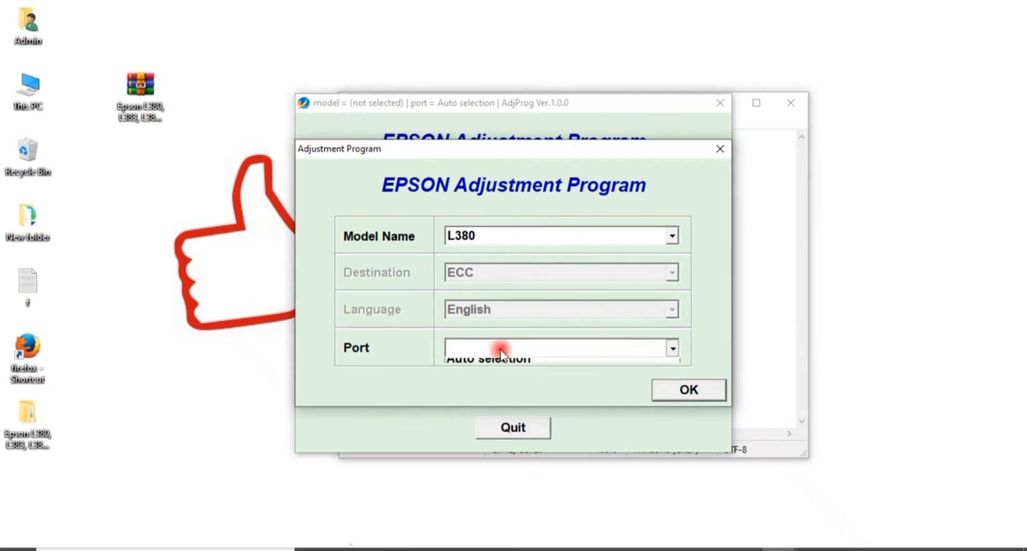
left_click(672, 347)
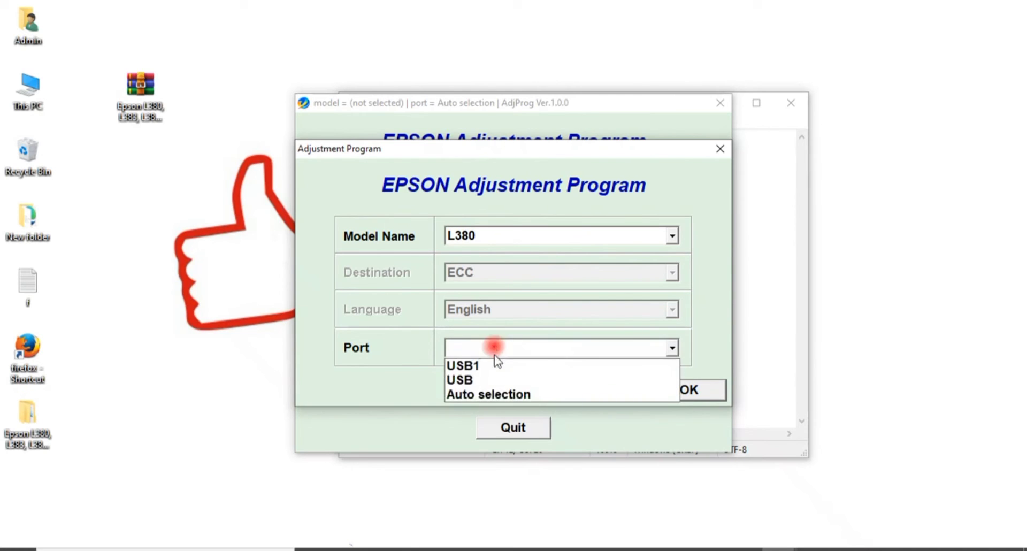
mouse_move(504, 366)
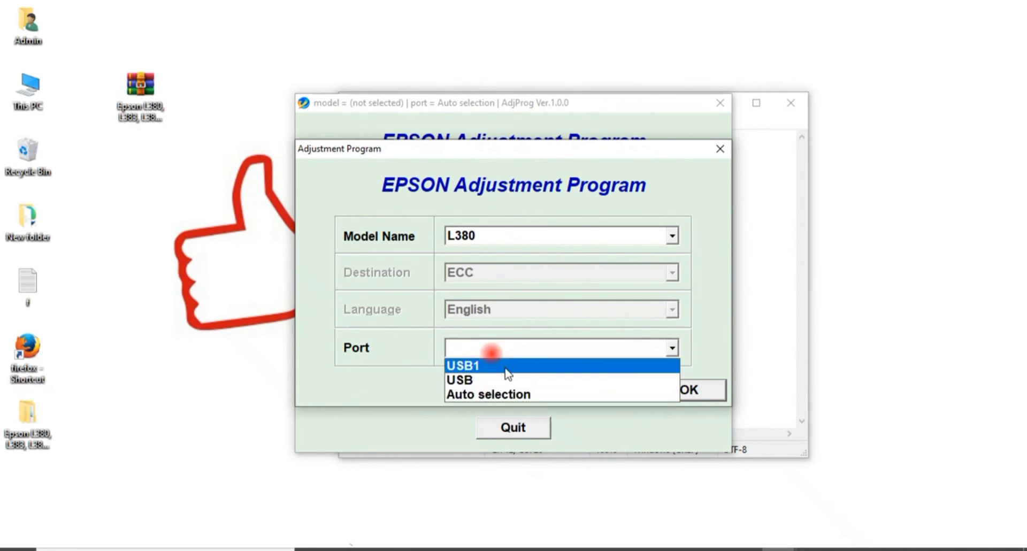
left_click(489, 394)
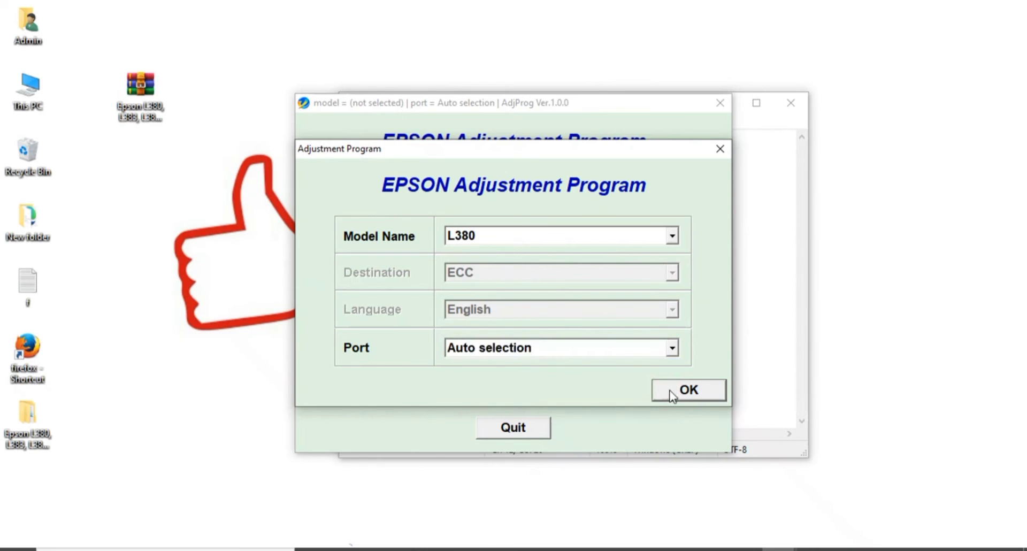
Step: Confirm the L380 and Auto selection settings with OK
left_click(687, 390)
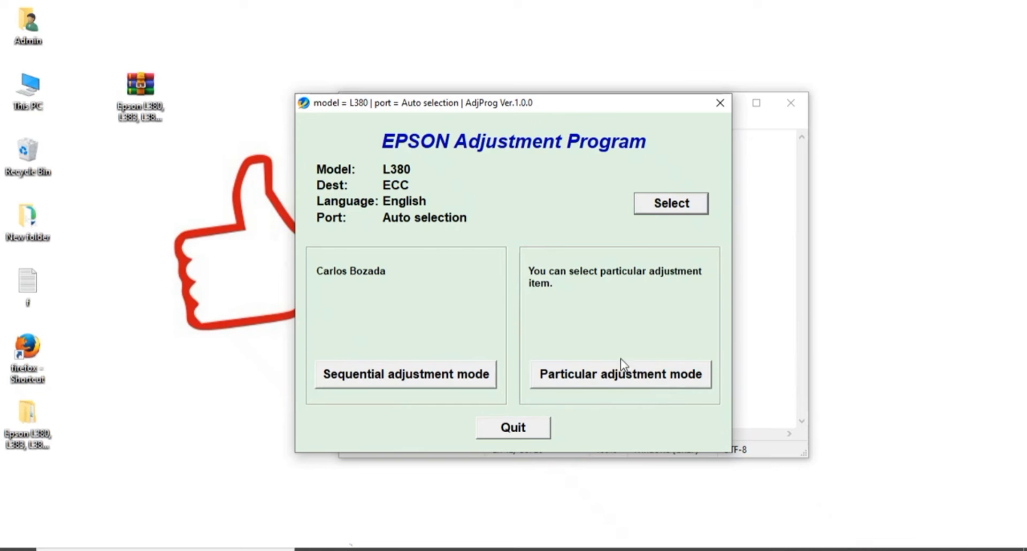
mouse_move(588, 380)
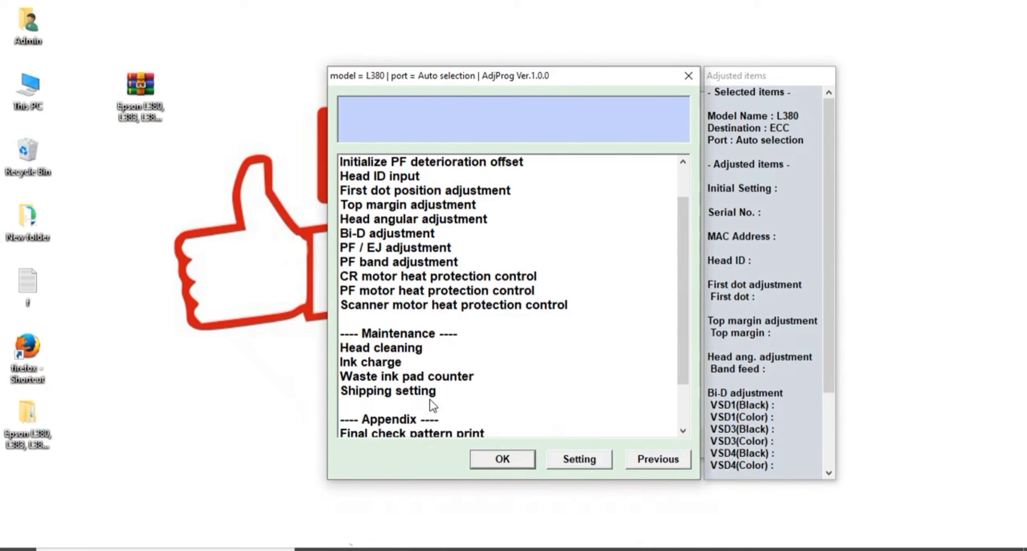
mouse_move(435, 385)
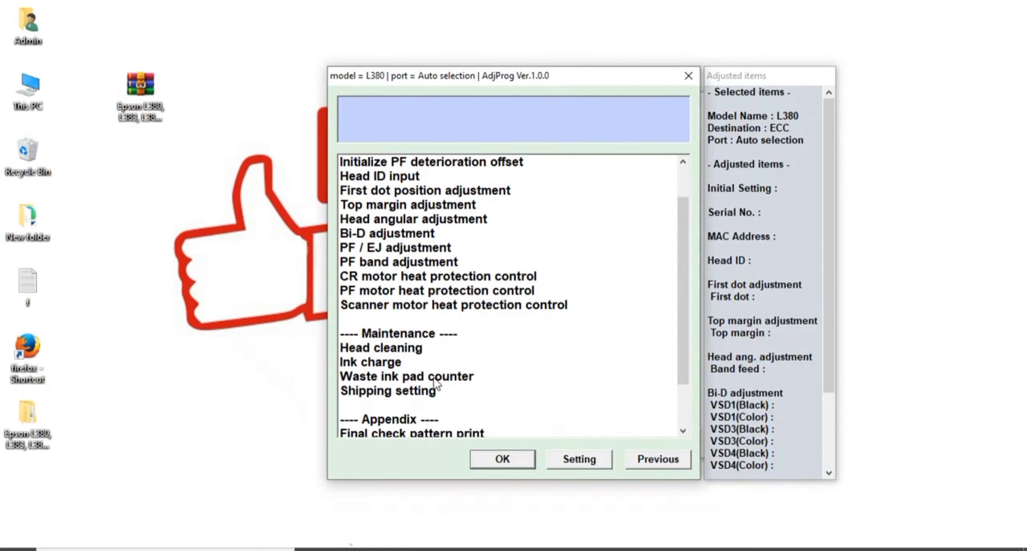
Step: Select Waste ink pad counter and tick the Main pad counter checkbox
left_click(502, 459)
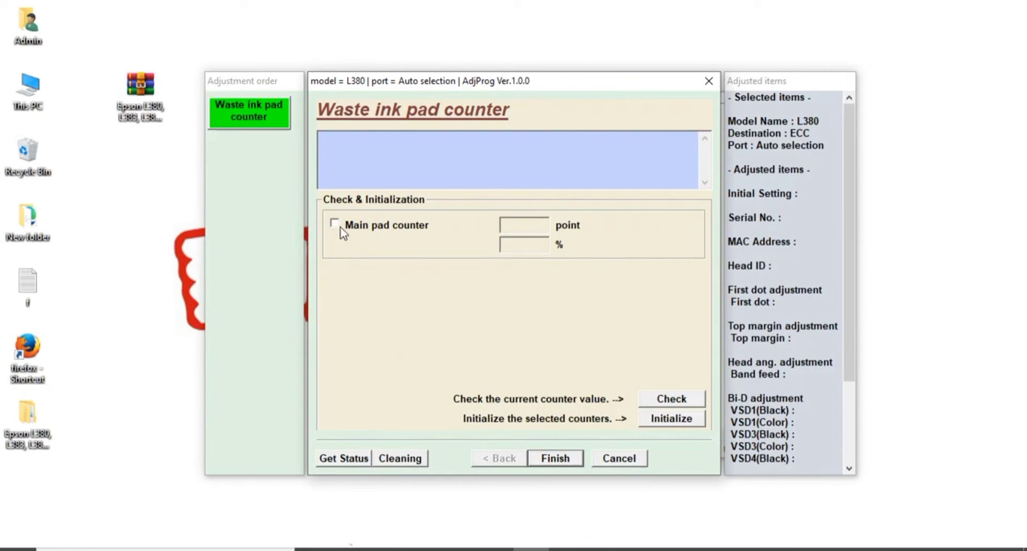
left_click(335, 224)
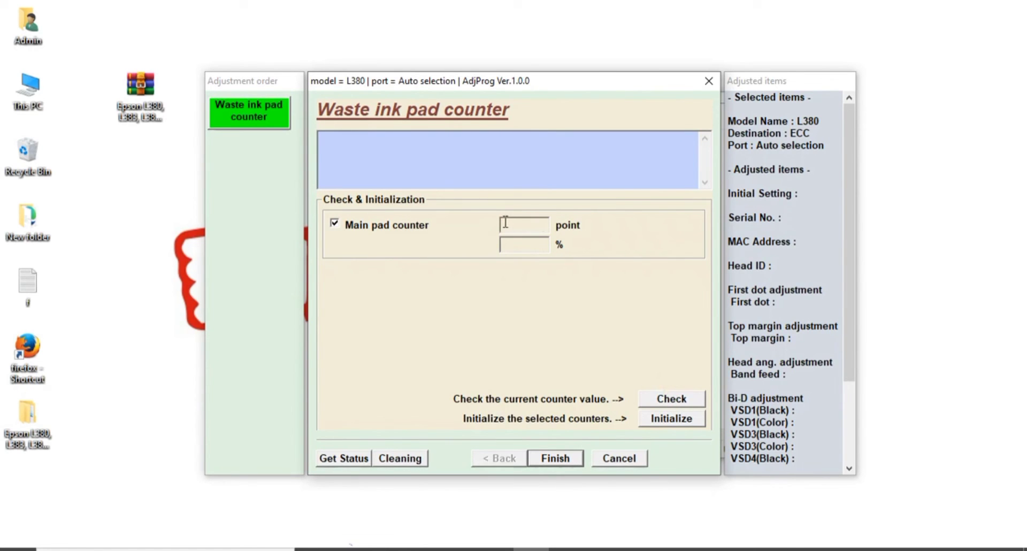
mouse_move(553, 246)
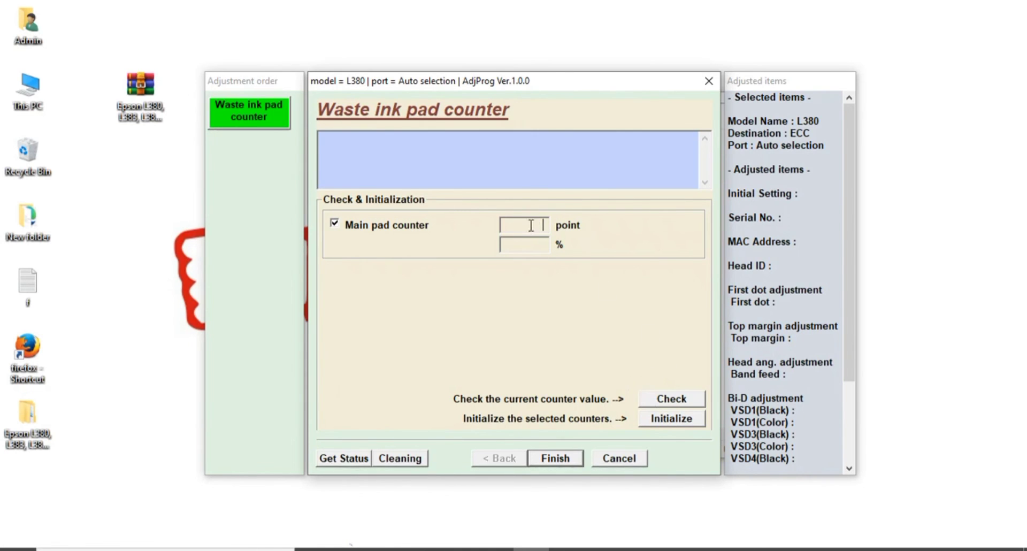
mouse_move(572, 293)
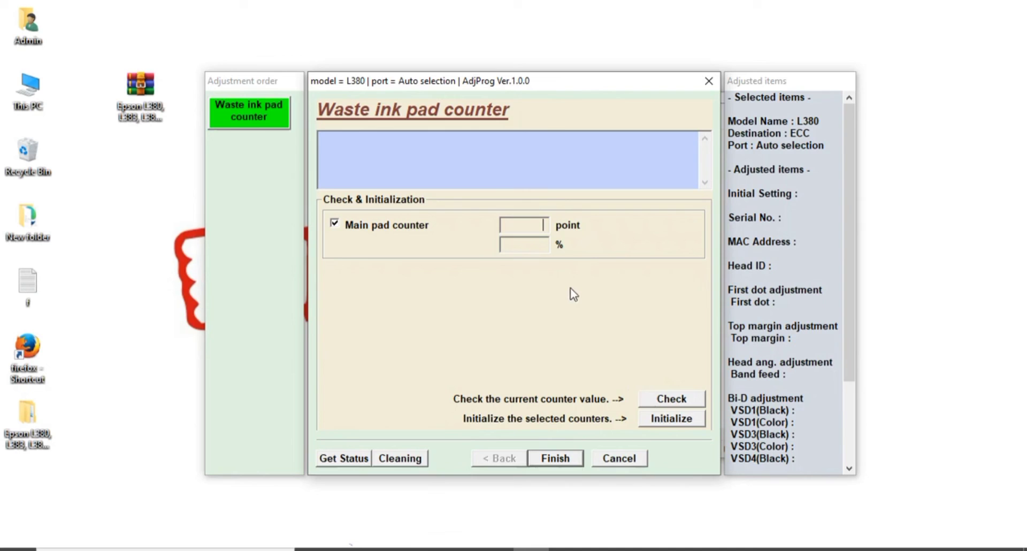
mouse_move(617, 392)
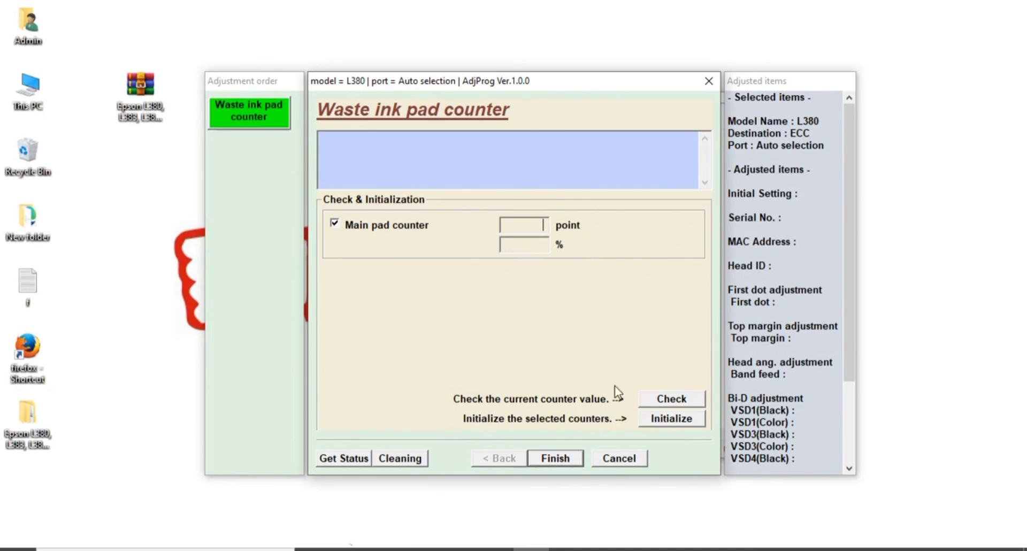
mouse_move(592, 319)
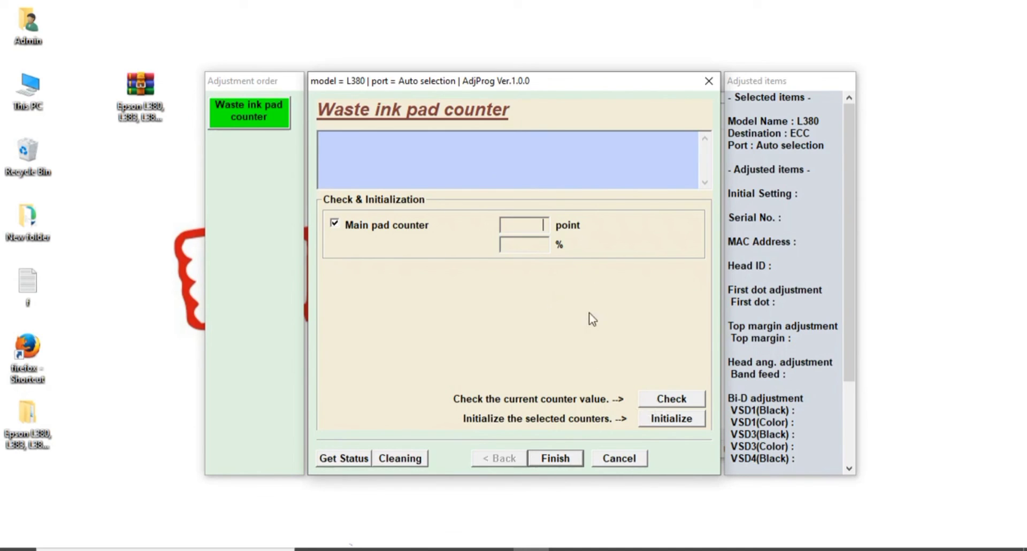
mouse_move(679, 390)
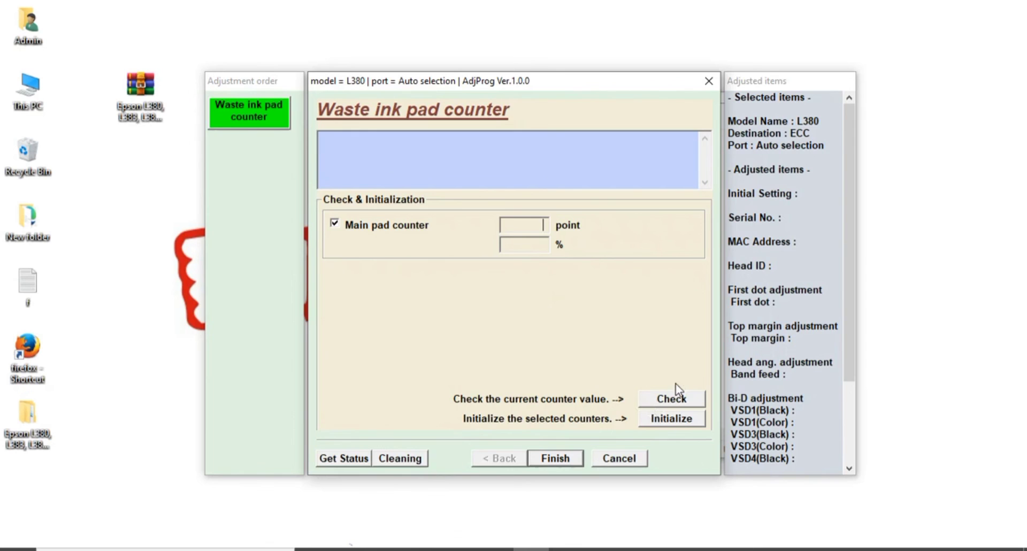
mouse_move(312, 203)
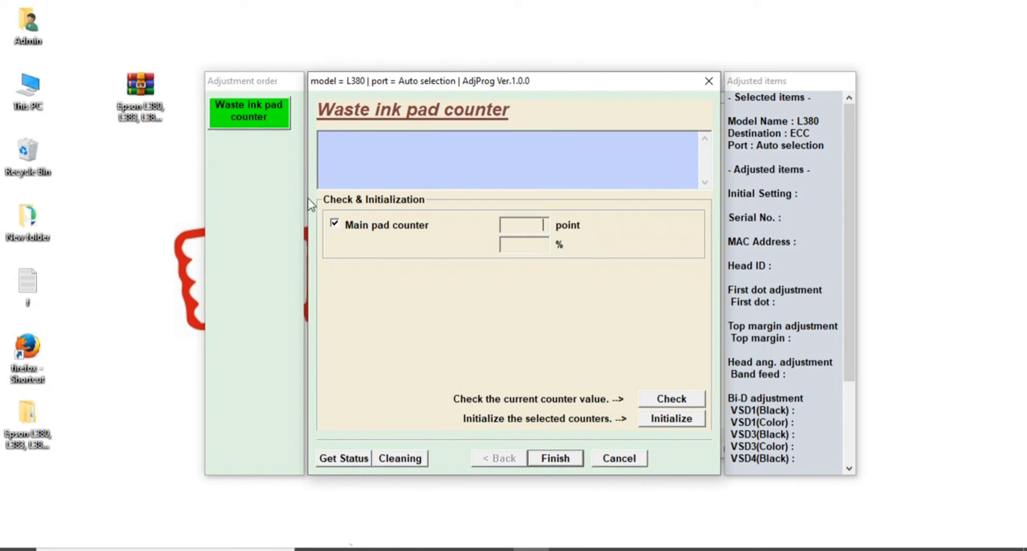
left_click(334, 225)
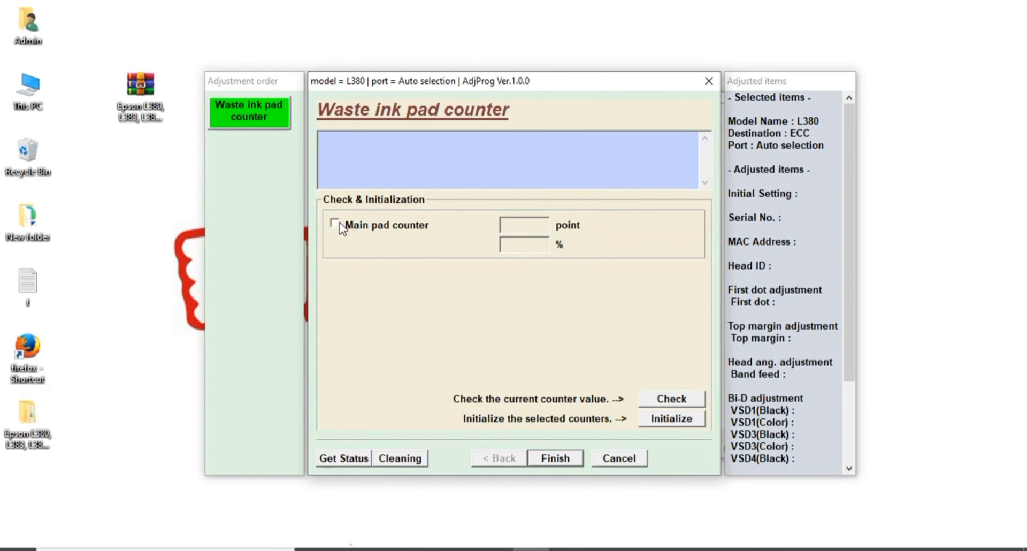
left_click(334, 225)
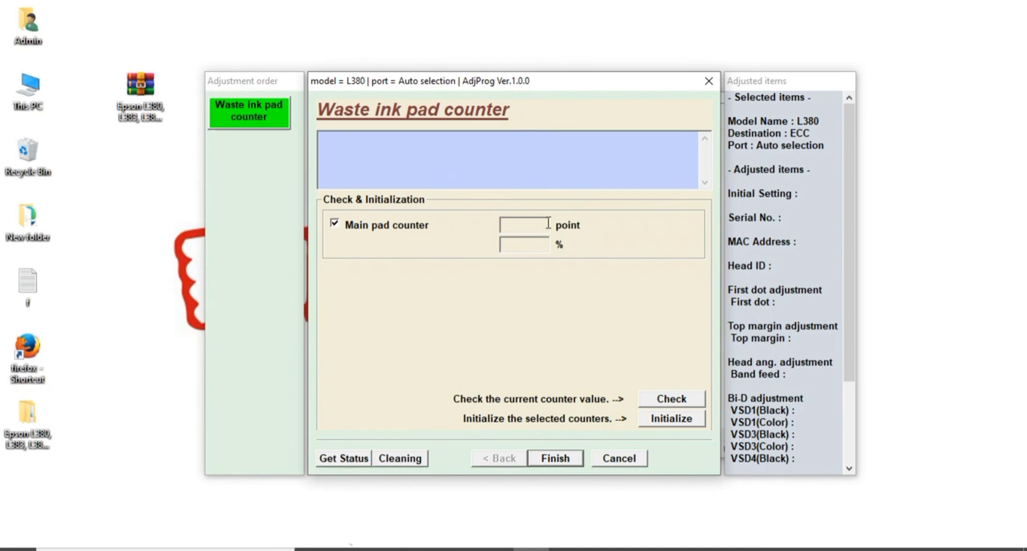
mouse_move(517, 257)
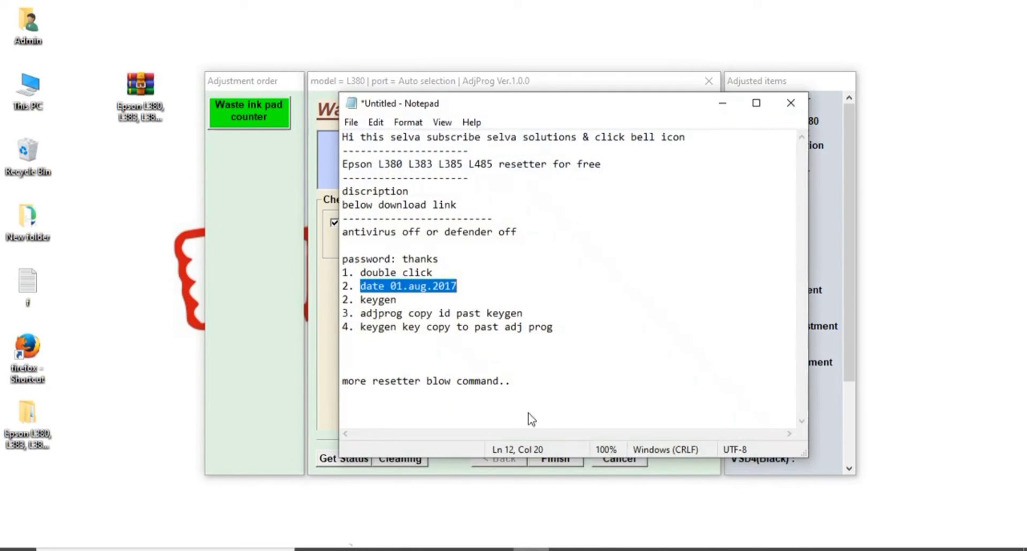
Step: Highlight the description and download link lines, then the click bell icon reminder in the notes
left_click(343, 367)
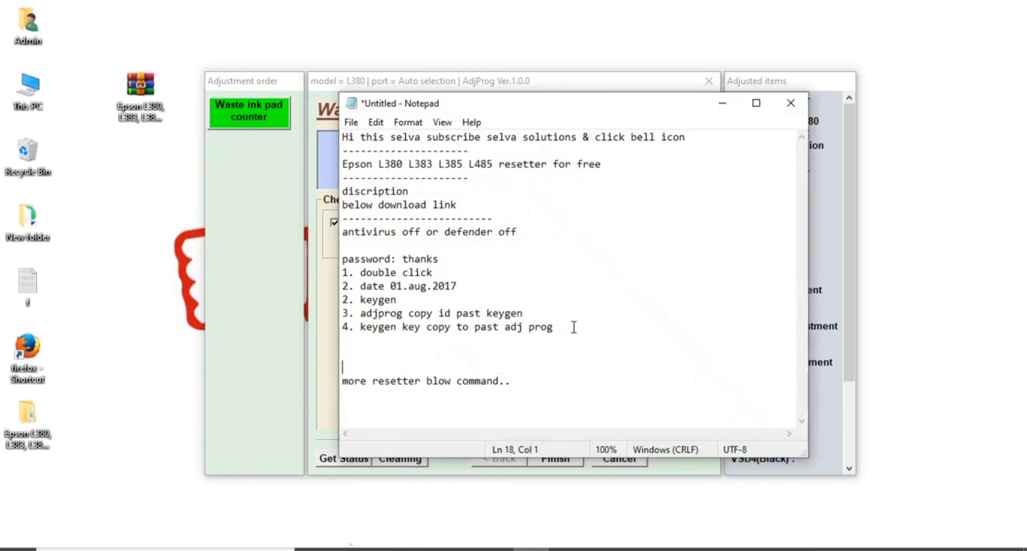
left_click_drag(342, 190, 488, 232)
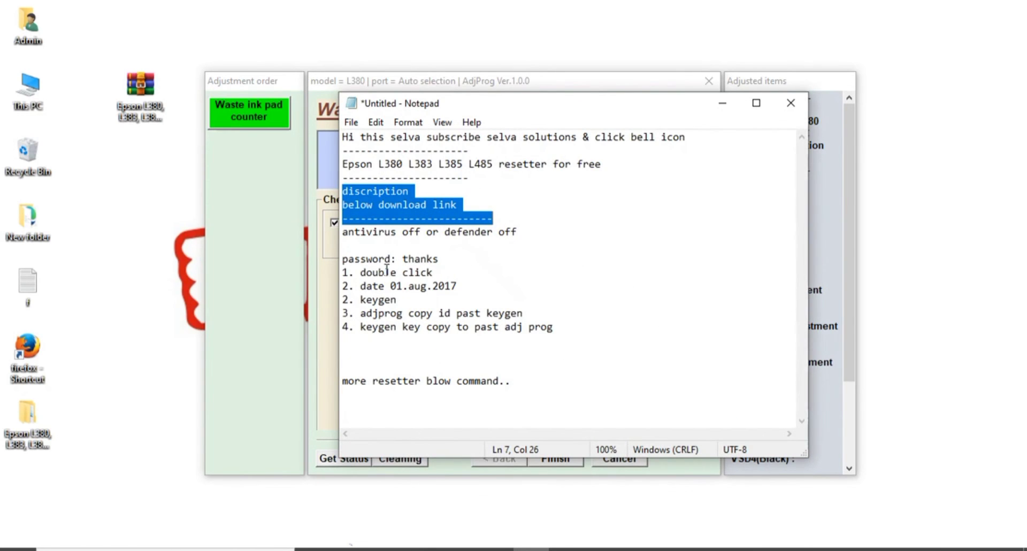
left_click(556, 327)
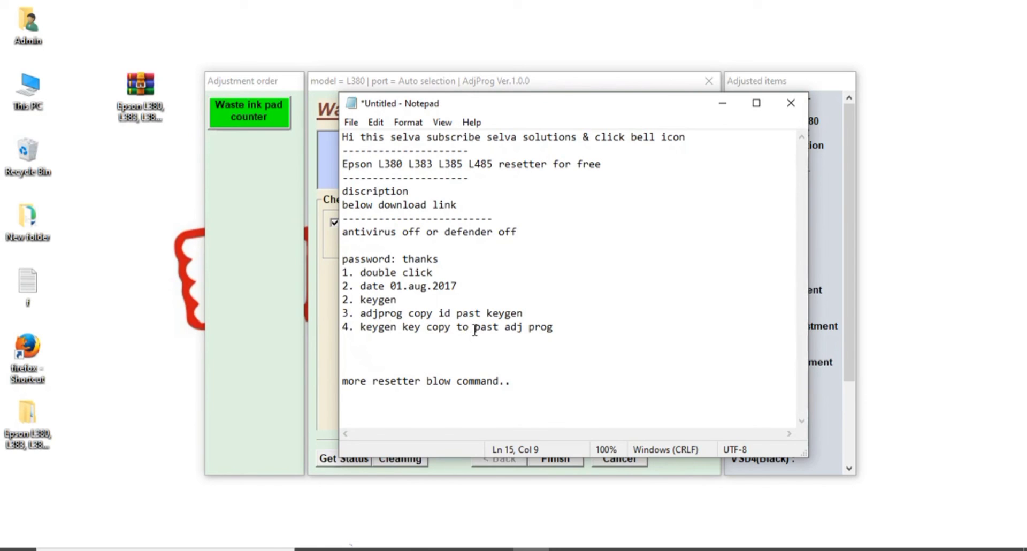
left_click(488, 388)
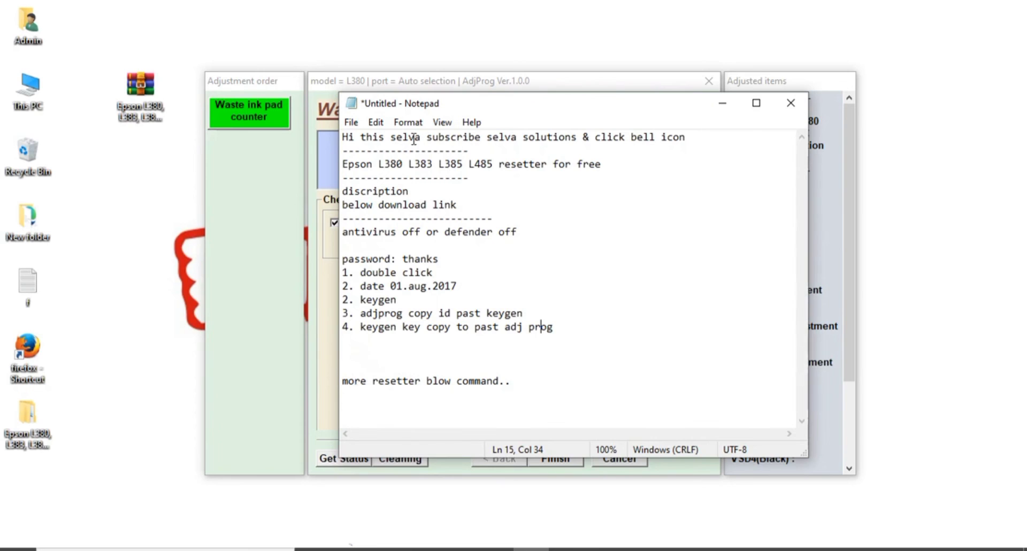
left_click_drag(389, 137, 571, 137)
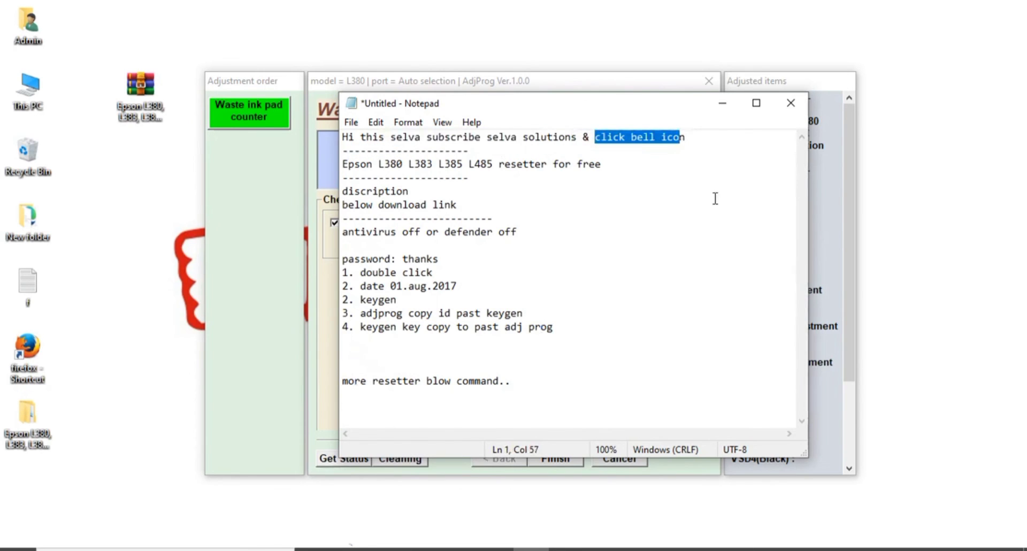
mouse_move(721, 103)
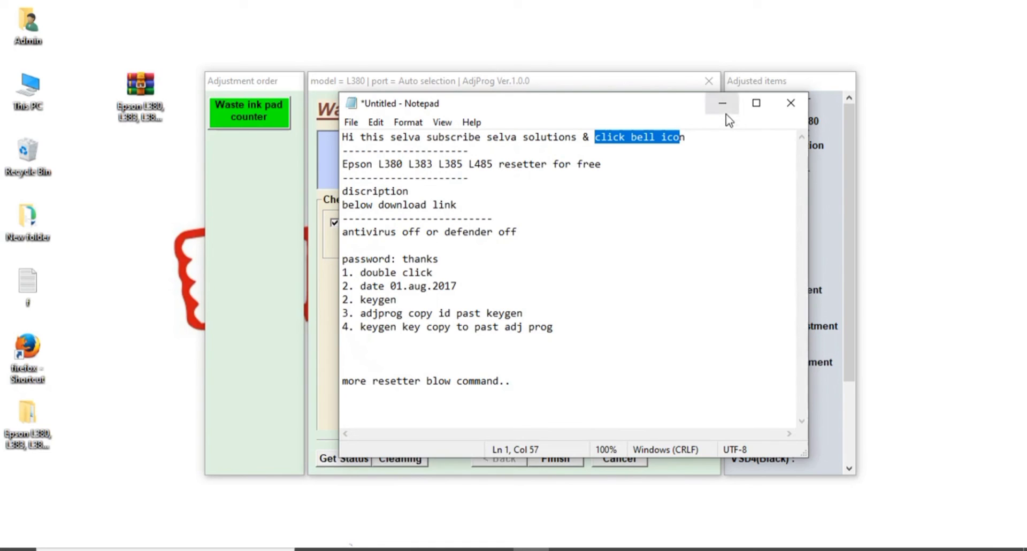
mouse_move(722, 103)
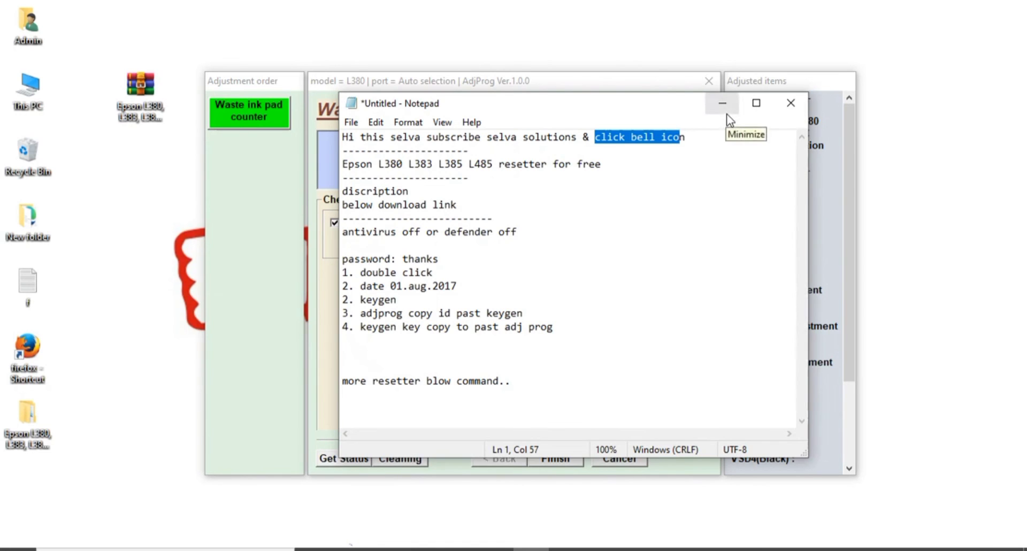
mouse_move(702, 209)
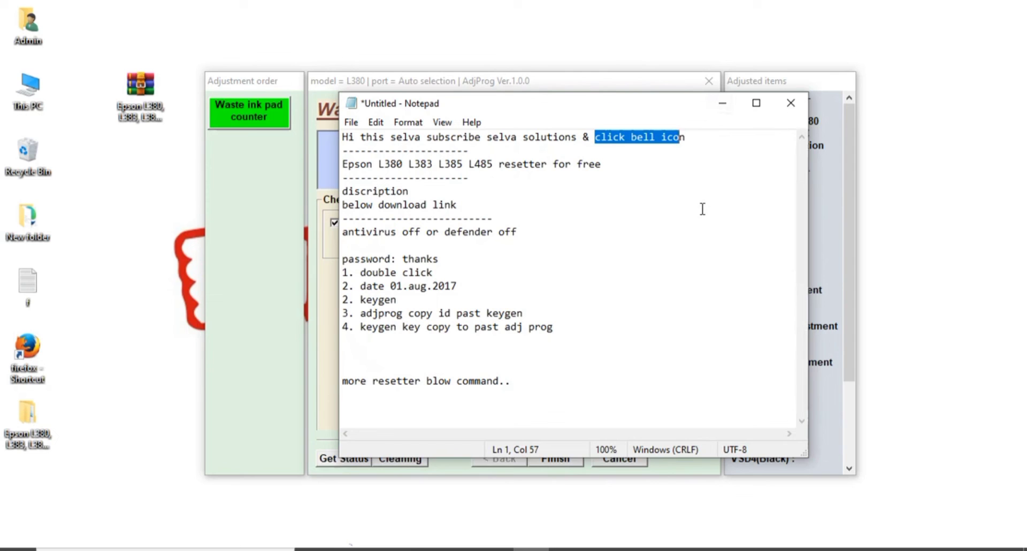